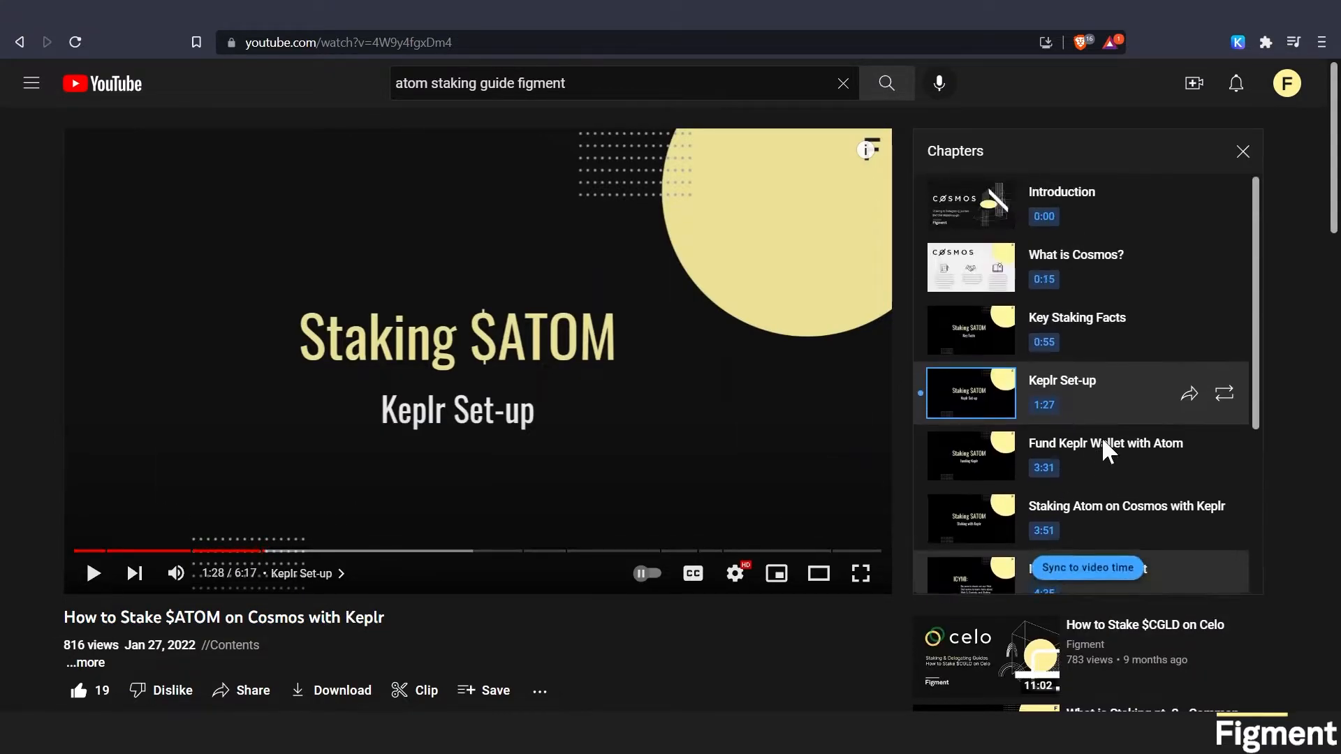
mouse_move(1104, 423)
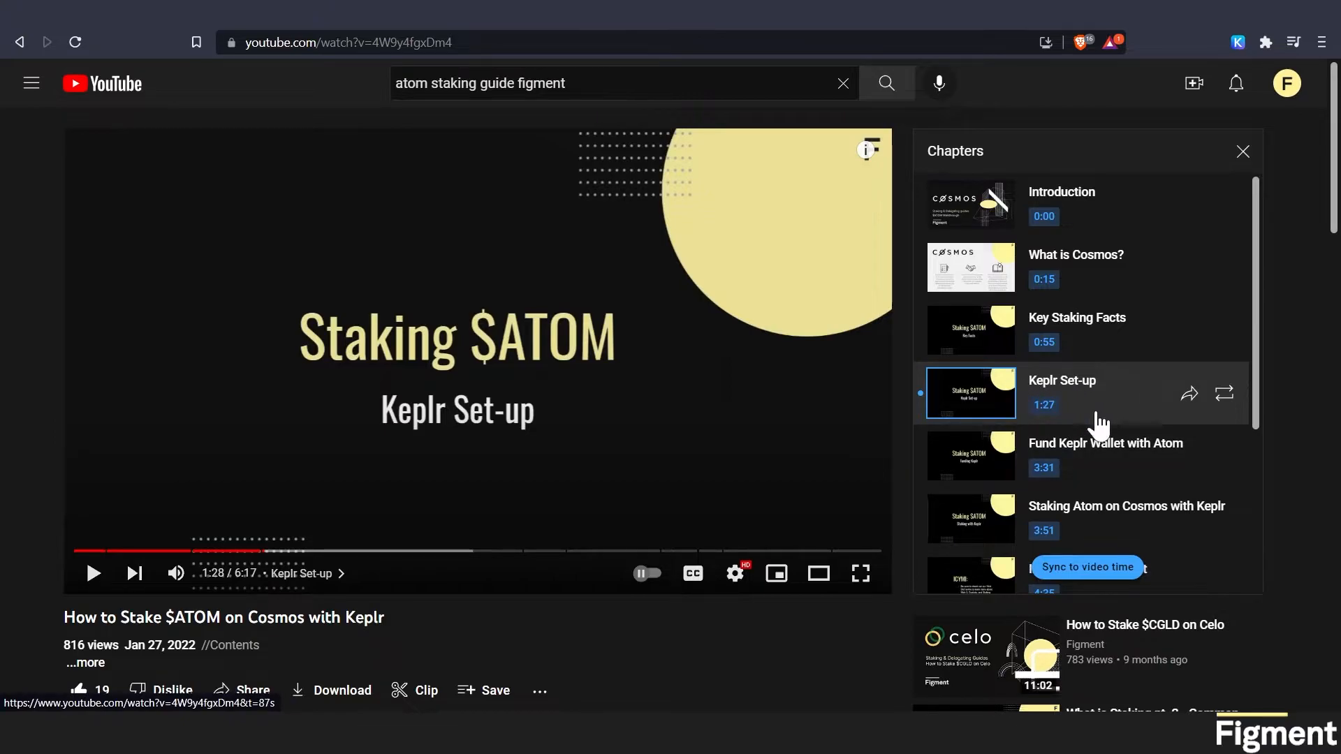
mouse_move(1047, 389)
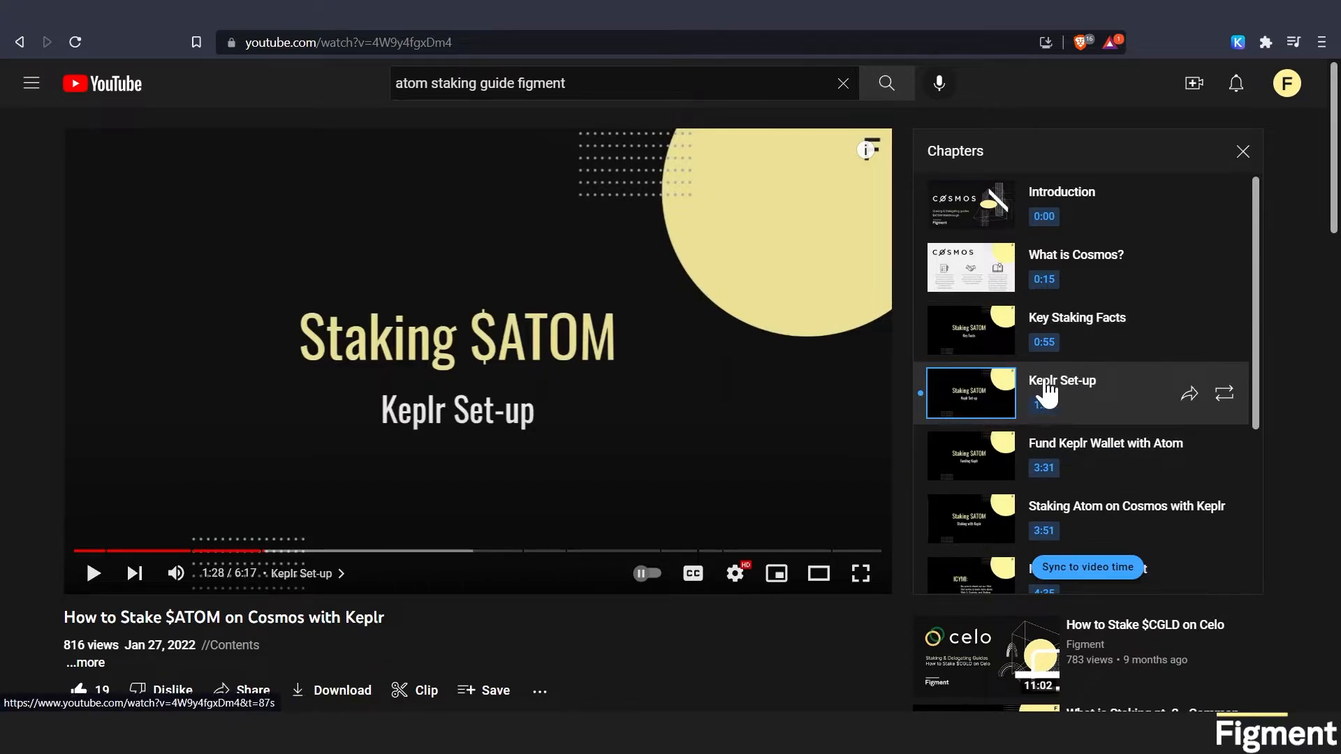
Connect the Keplr wallet on Osmosis and set BLD (Agoric) as the swap's output token.
scroll("down", 3)
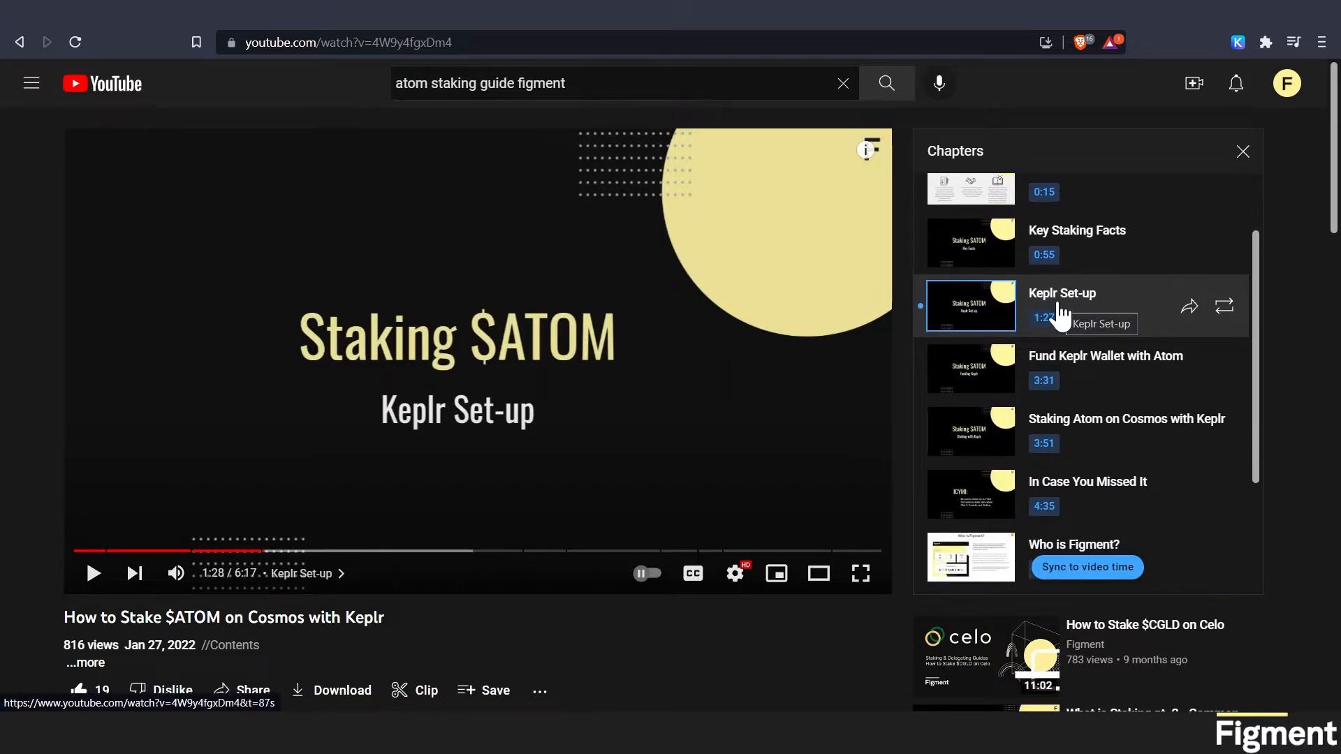
mouse_move(1060, 318)
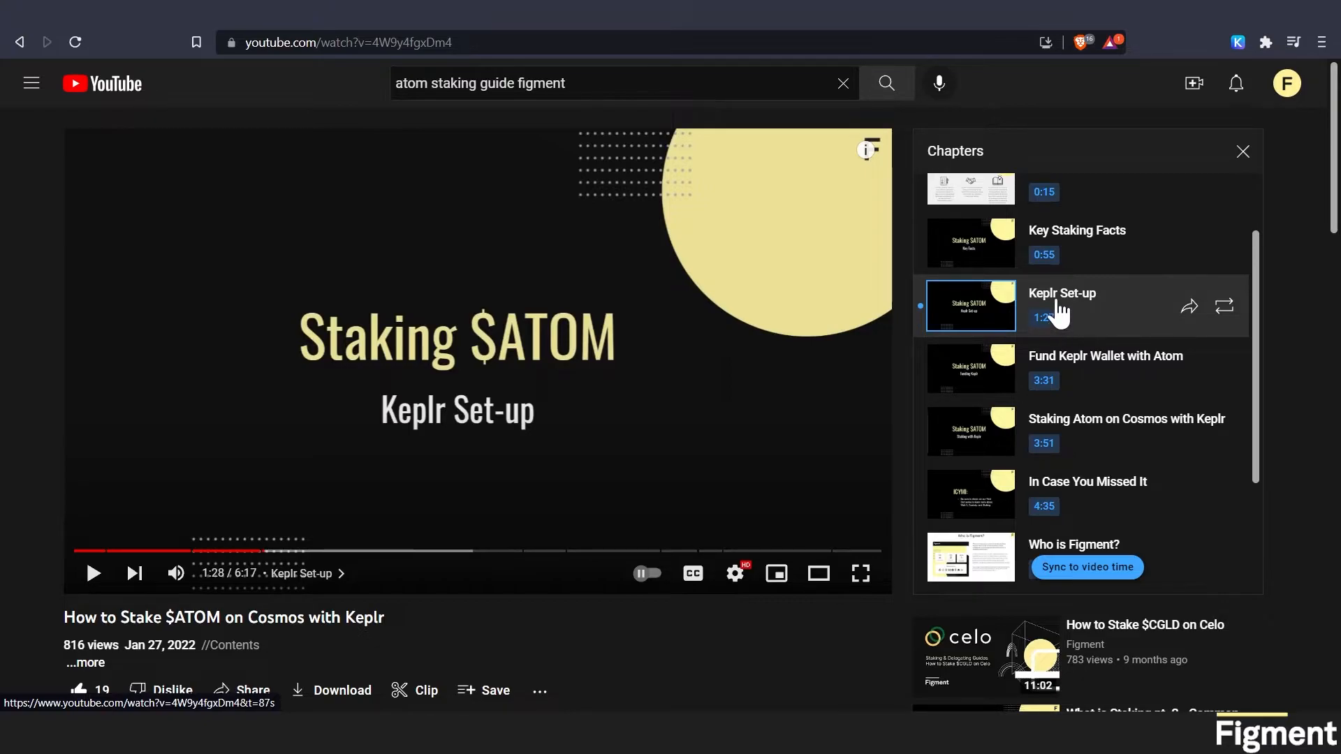
mouse_move(1060, 307)
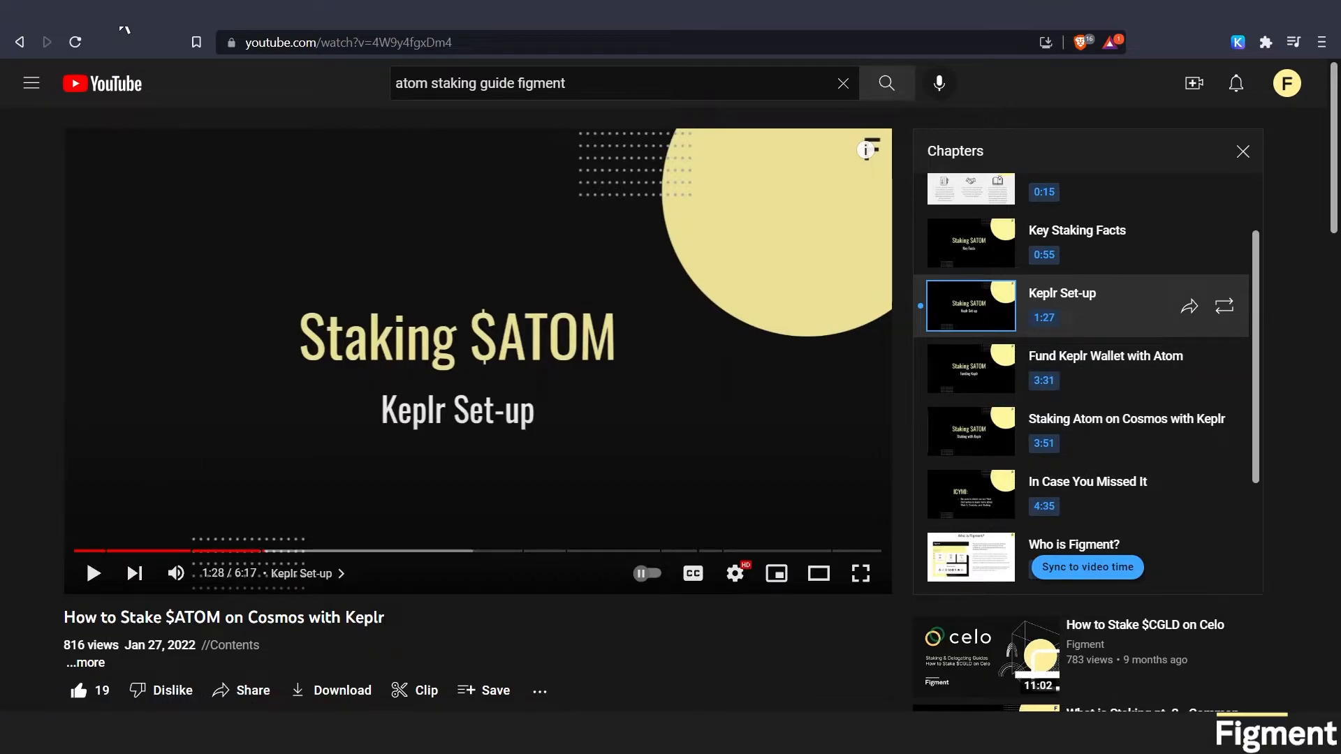
mouse_move(124, 34)
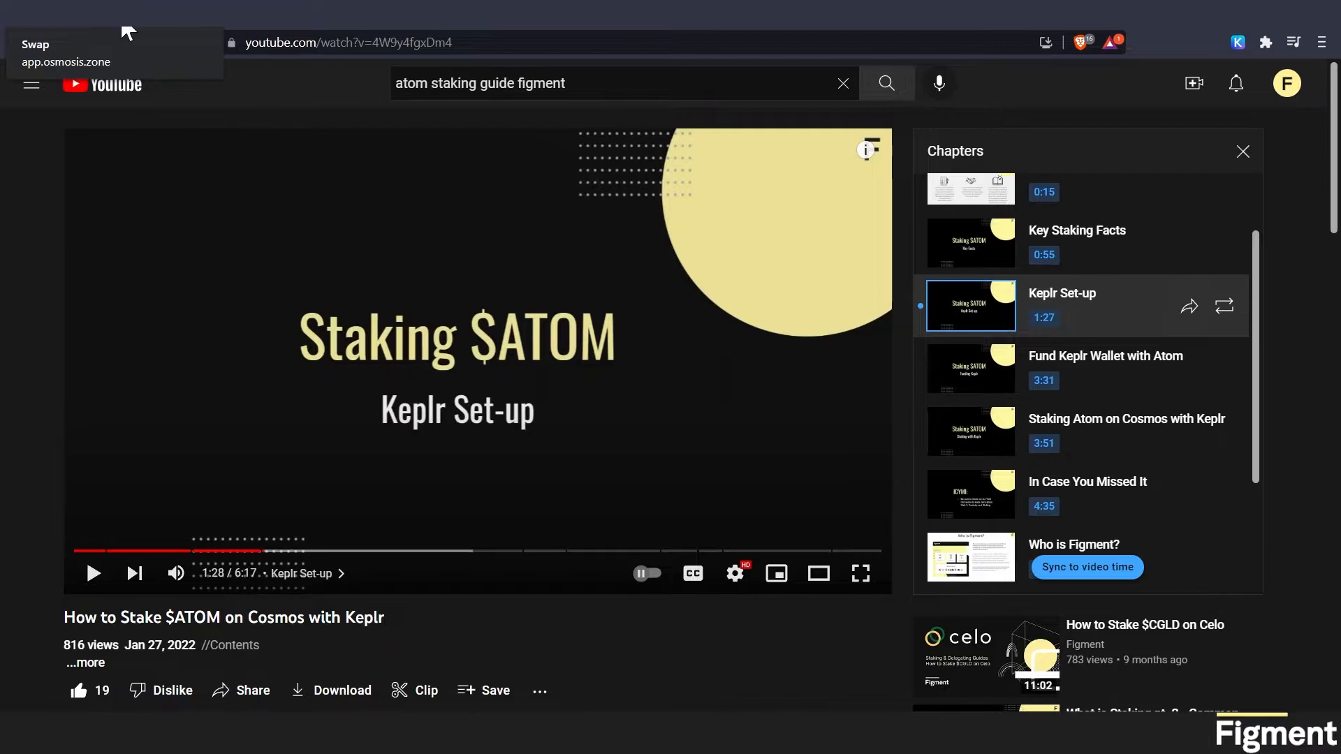
left_click(36, 43)
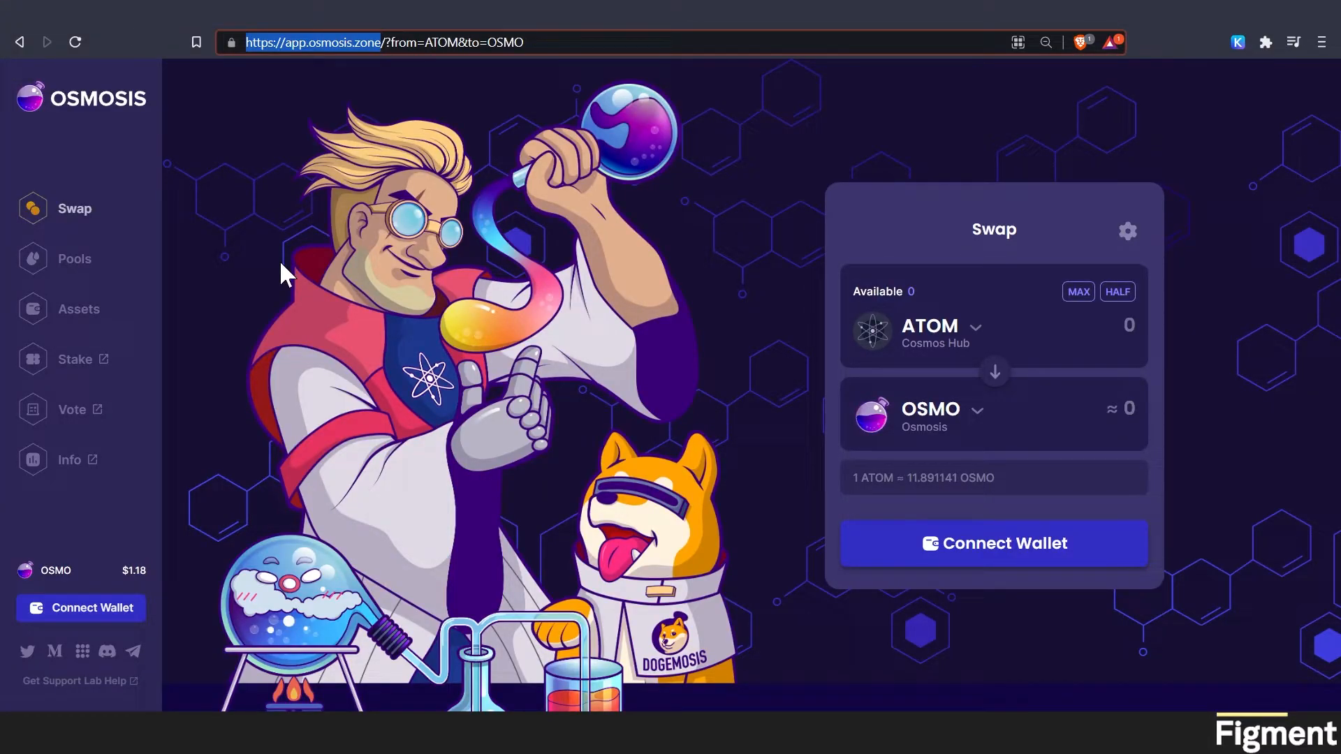
left_click(993, 543)
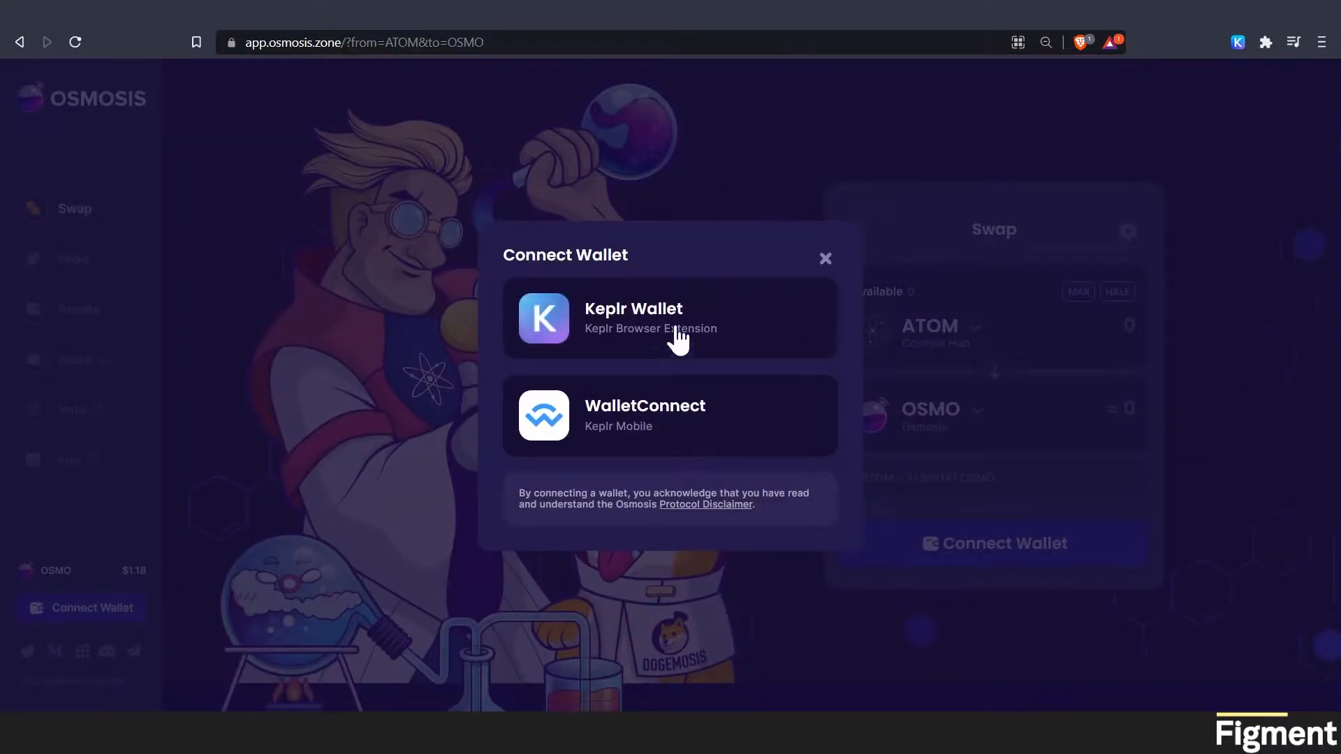
left_click(669, 319)
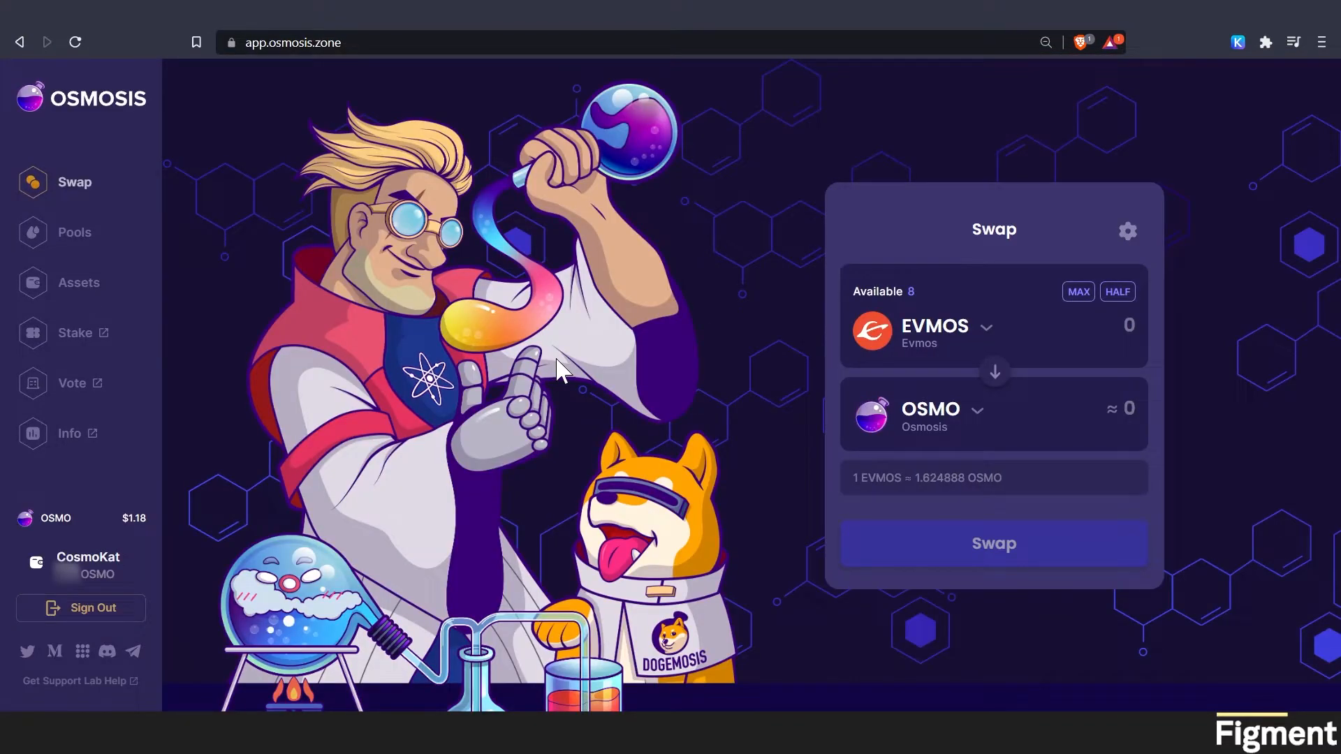
mouse_move(75, 182)
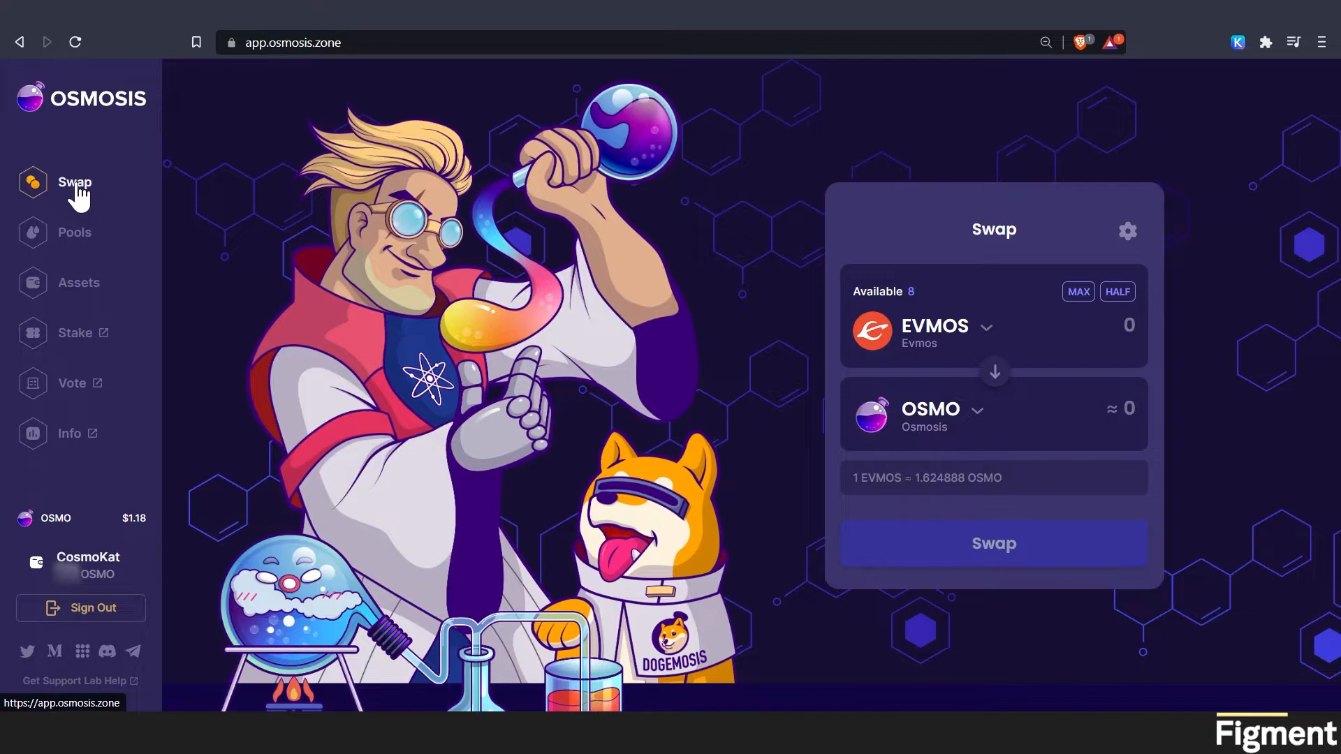
mouse_move(816, 245)
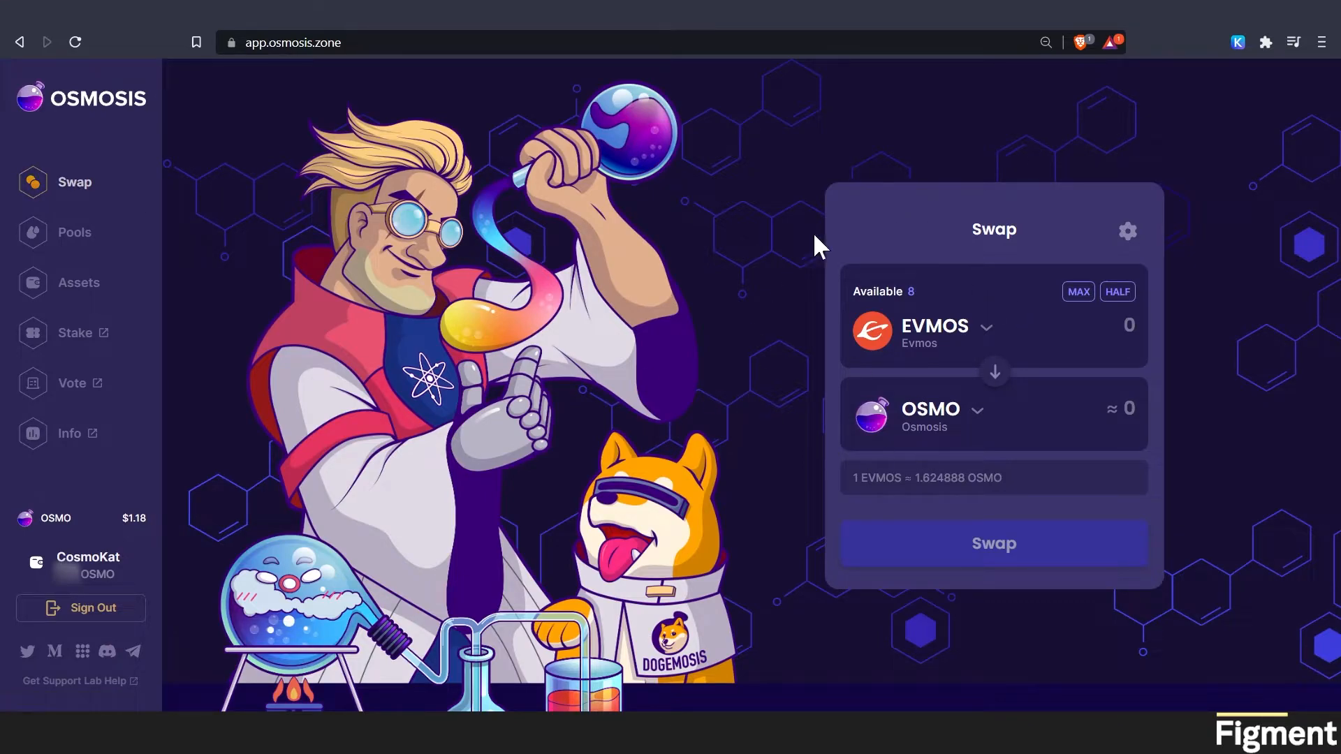
mouse_move(819, 252)
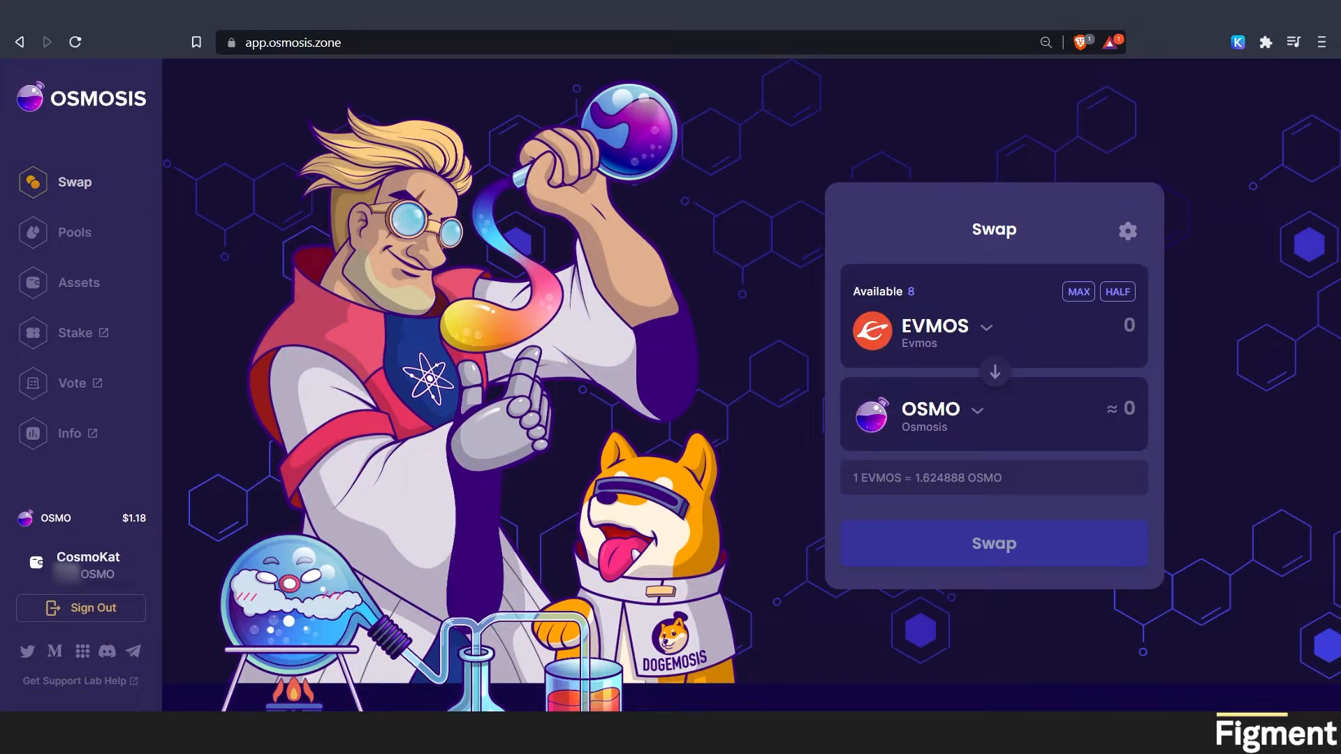
mouse_move(976, 423)
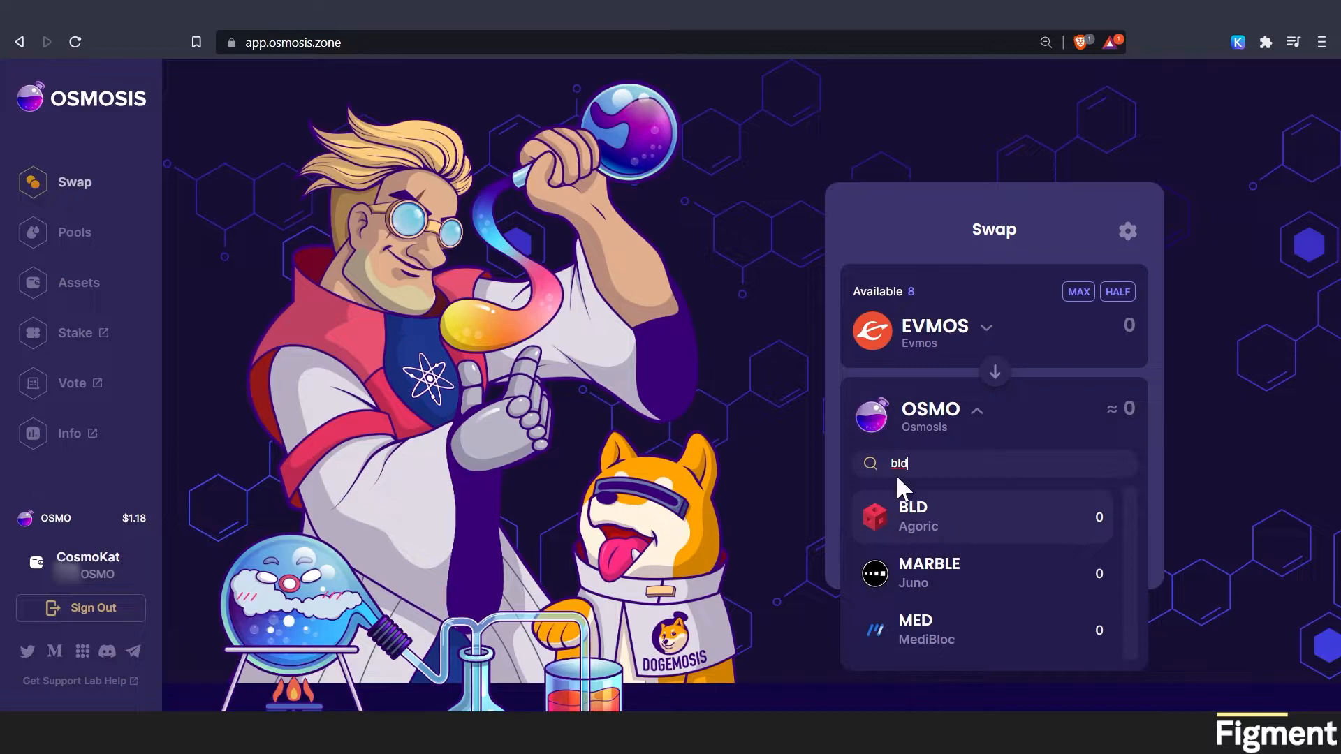
mouse_move(919, 521)
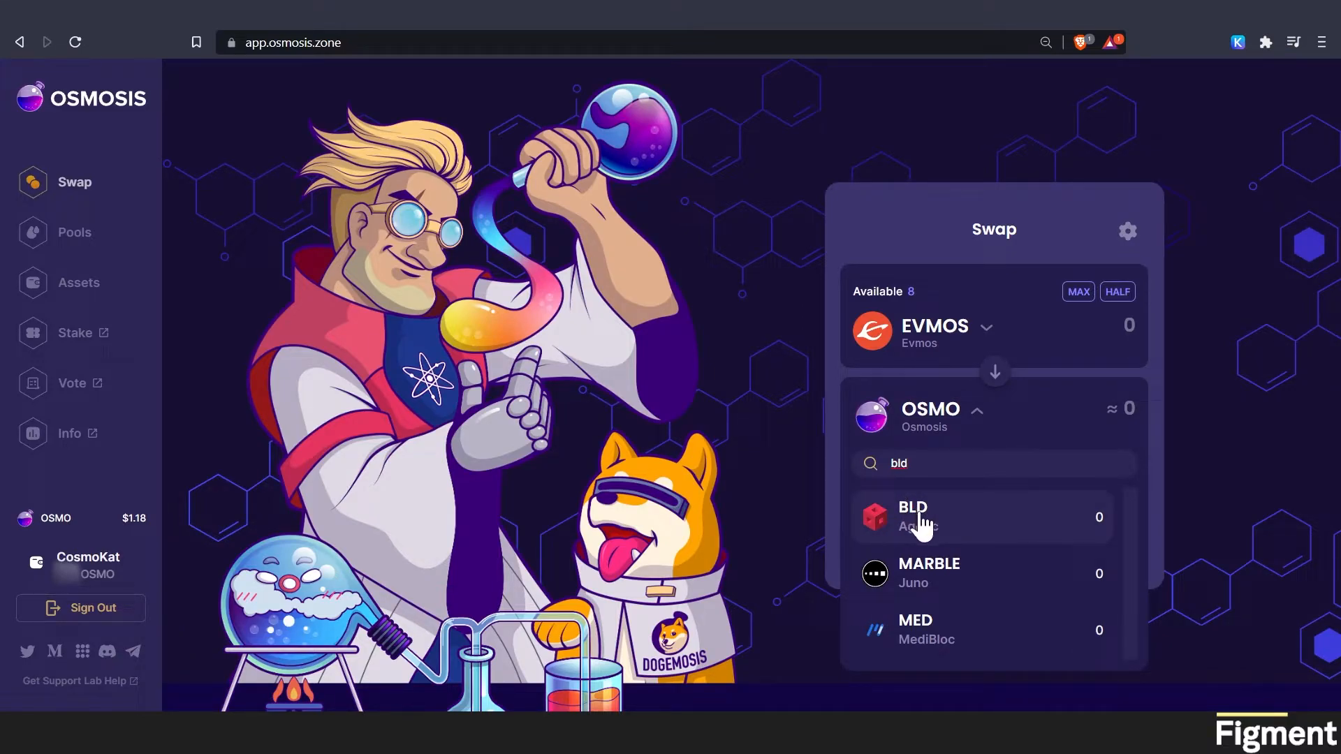
mouse_move(919, 530)
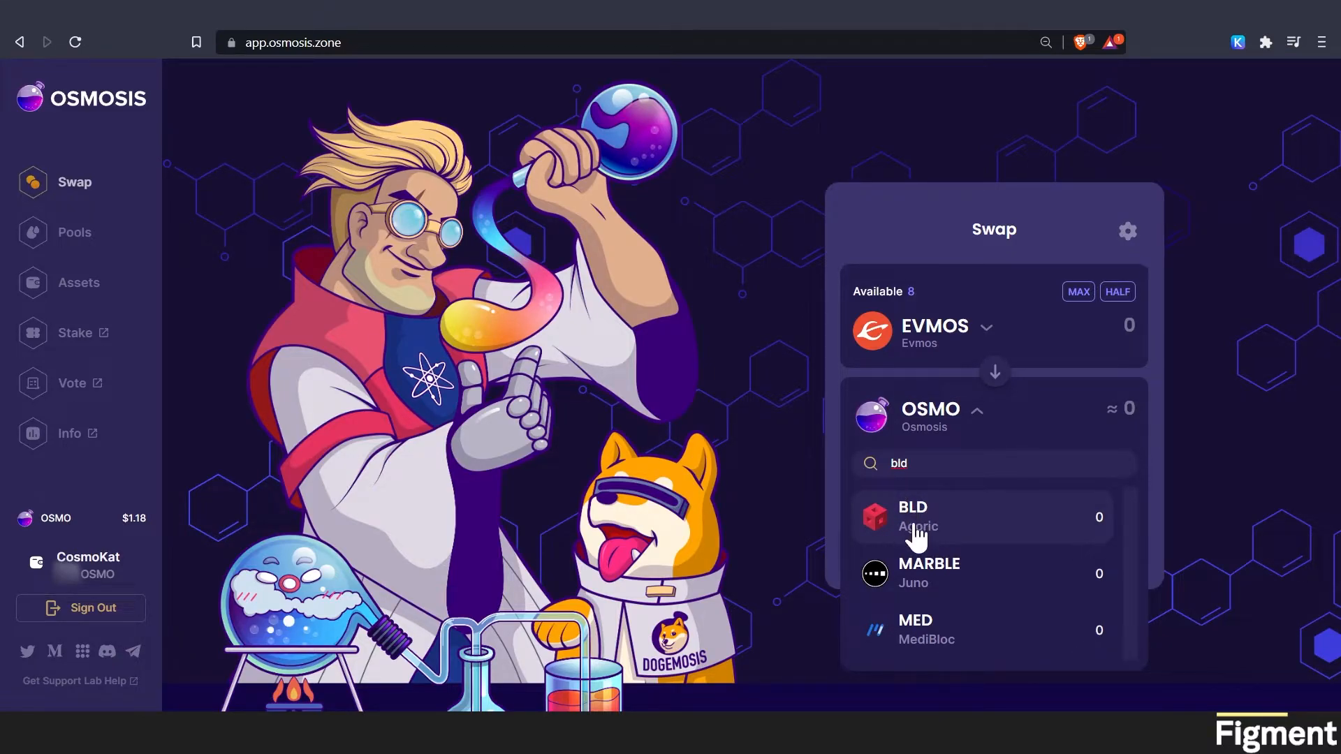
left_click(912, 515)
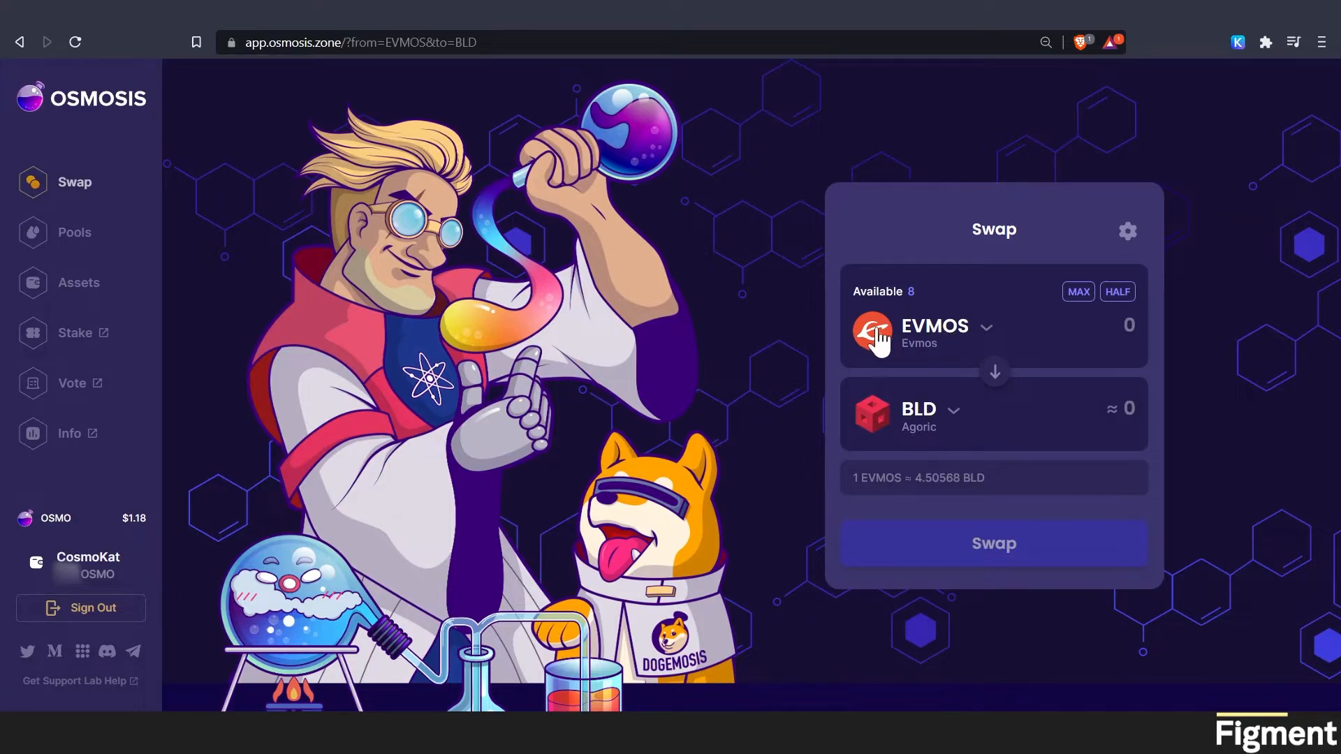
mouse_move(1142, 338)
type("2")
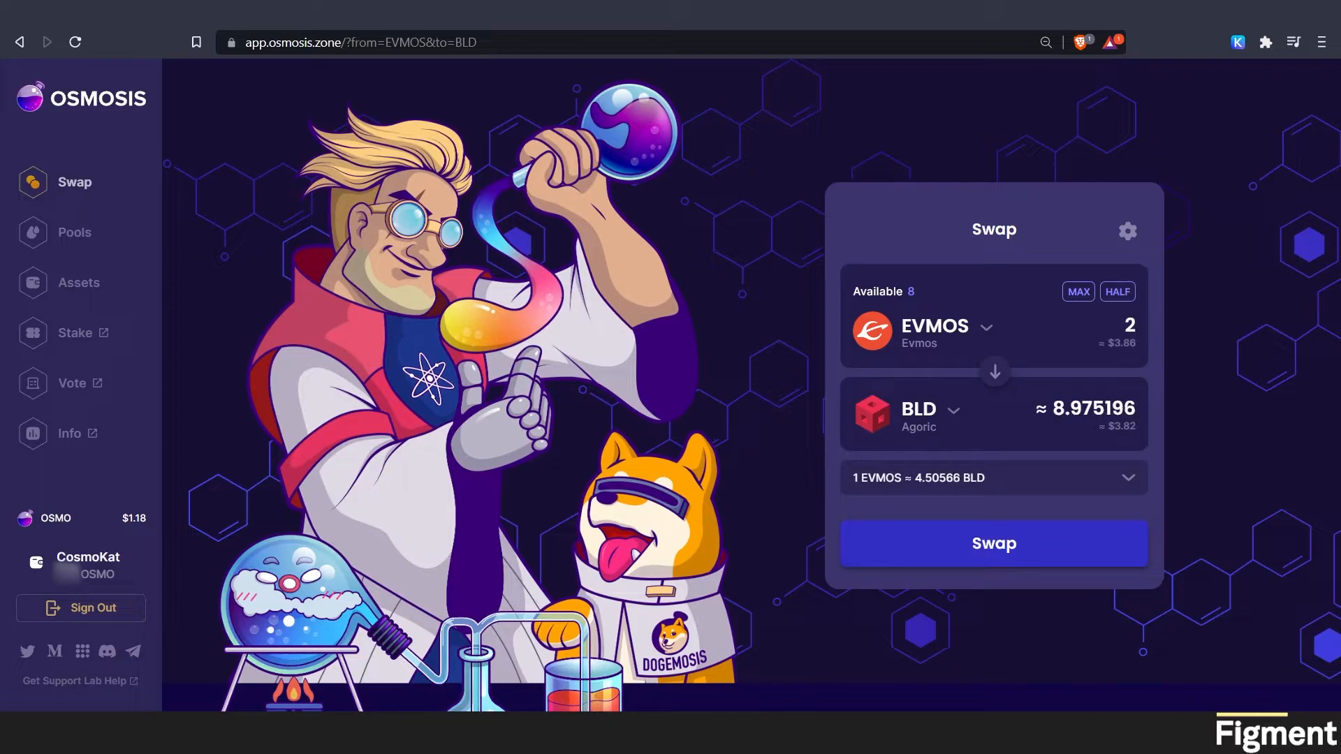
mouse_move(993, 434)
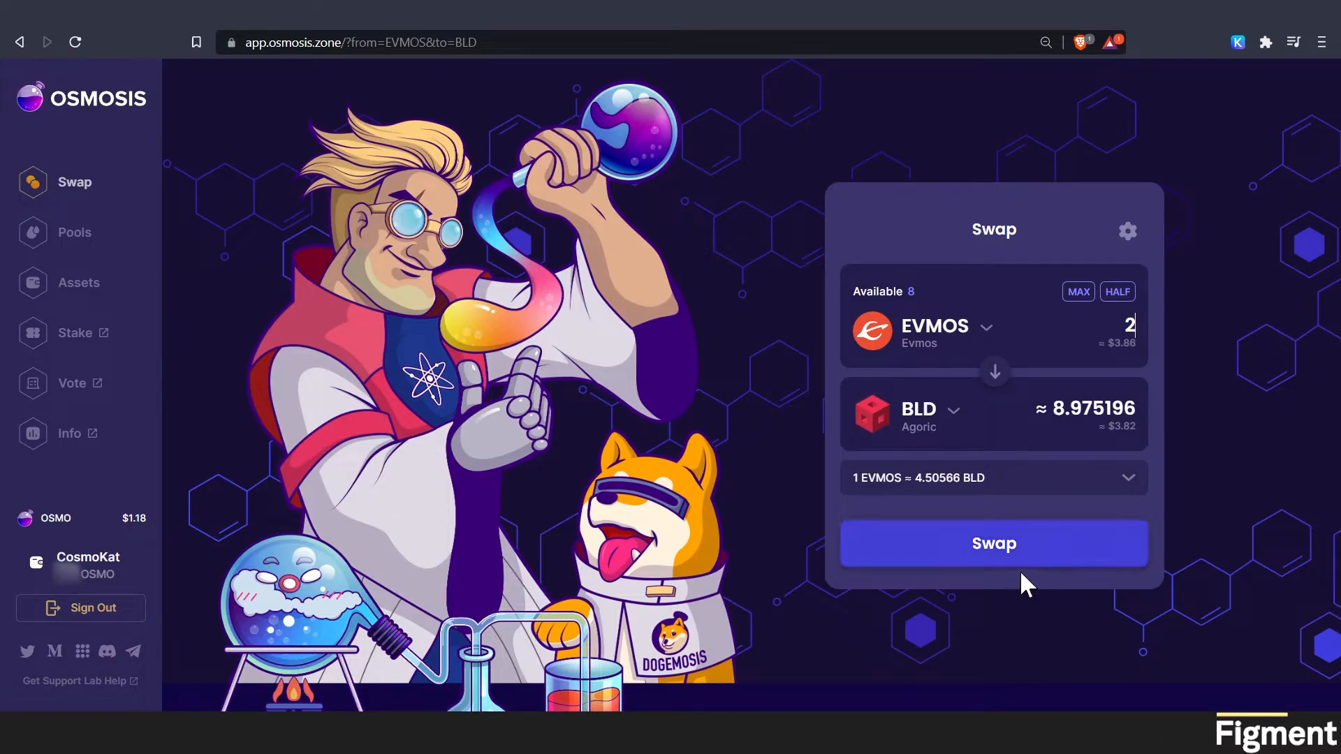
Swap 2 EVMOS for BLD with a zero-fee Keplr approval, then check the Keplr extension.
left_click(993, 543)
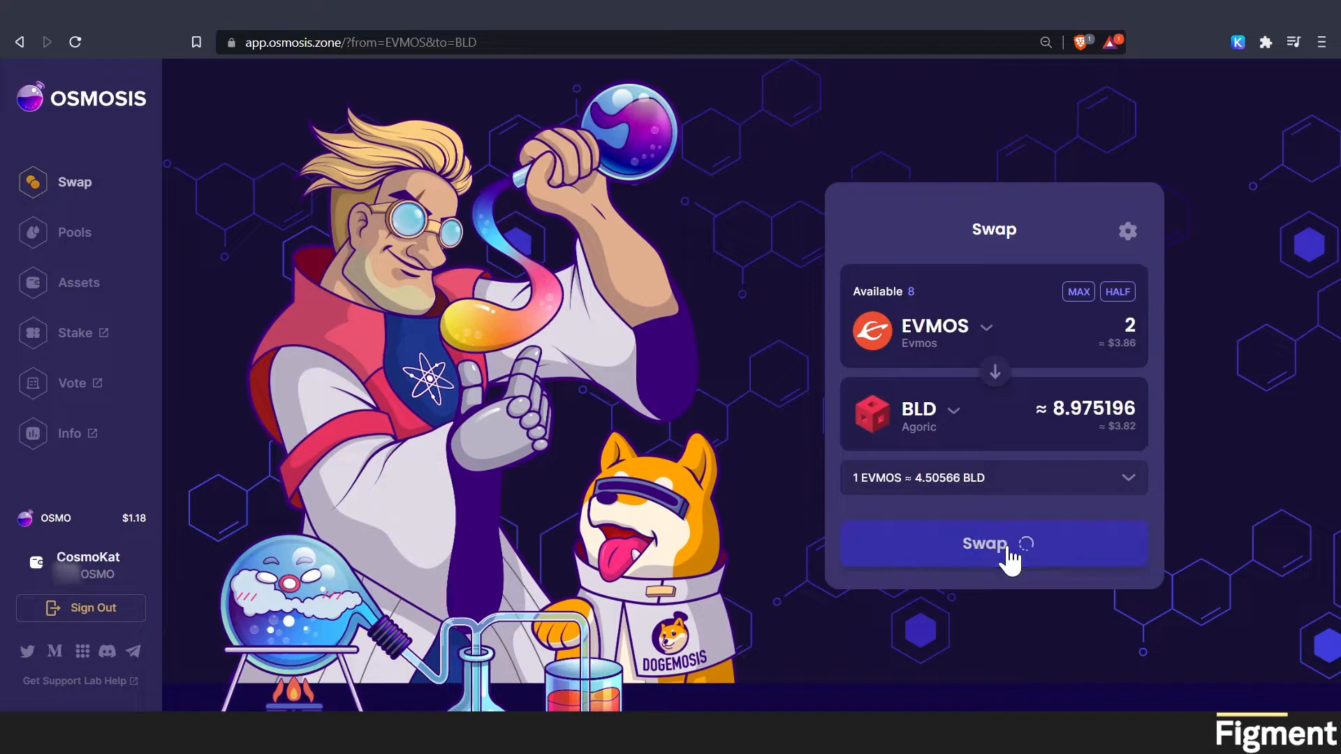
left_click(993, 543)
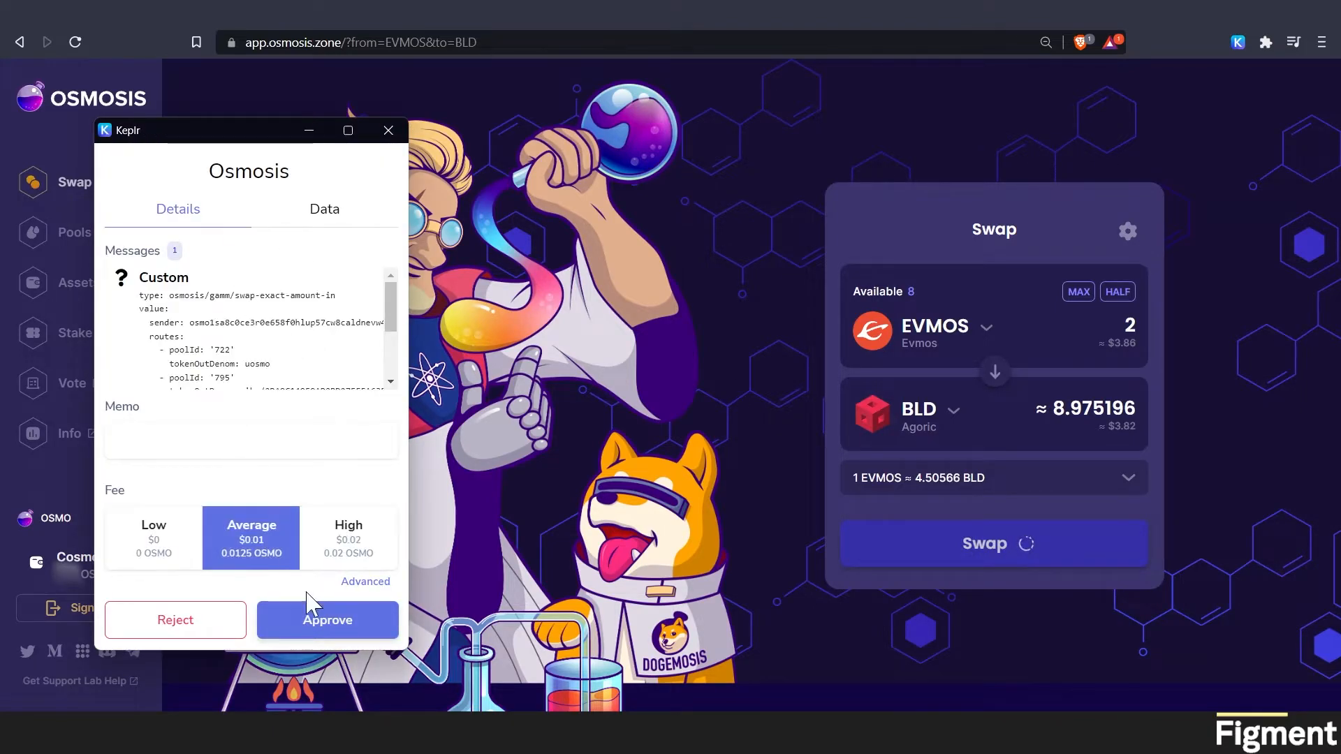
left_click(152, 537)
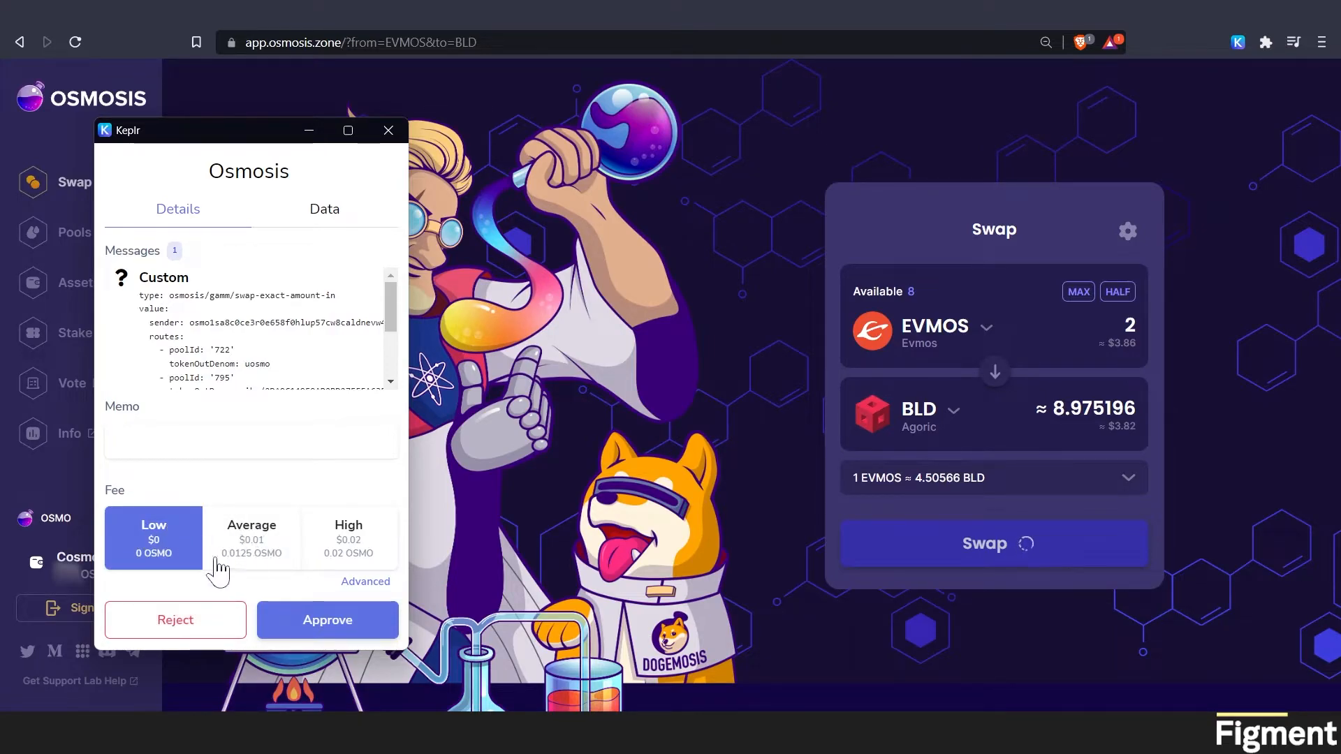
left_click(326, 620)
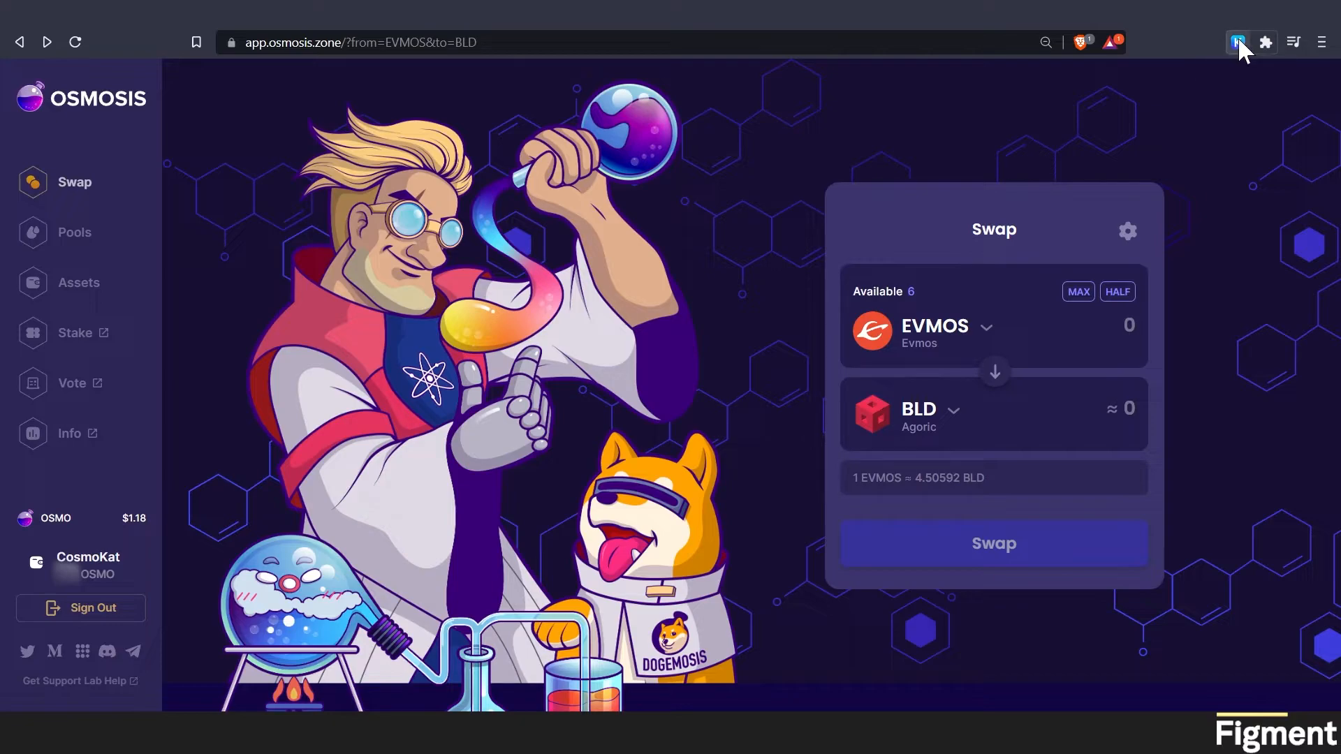
left_click(1237, 42)
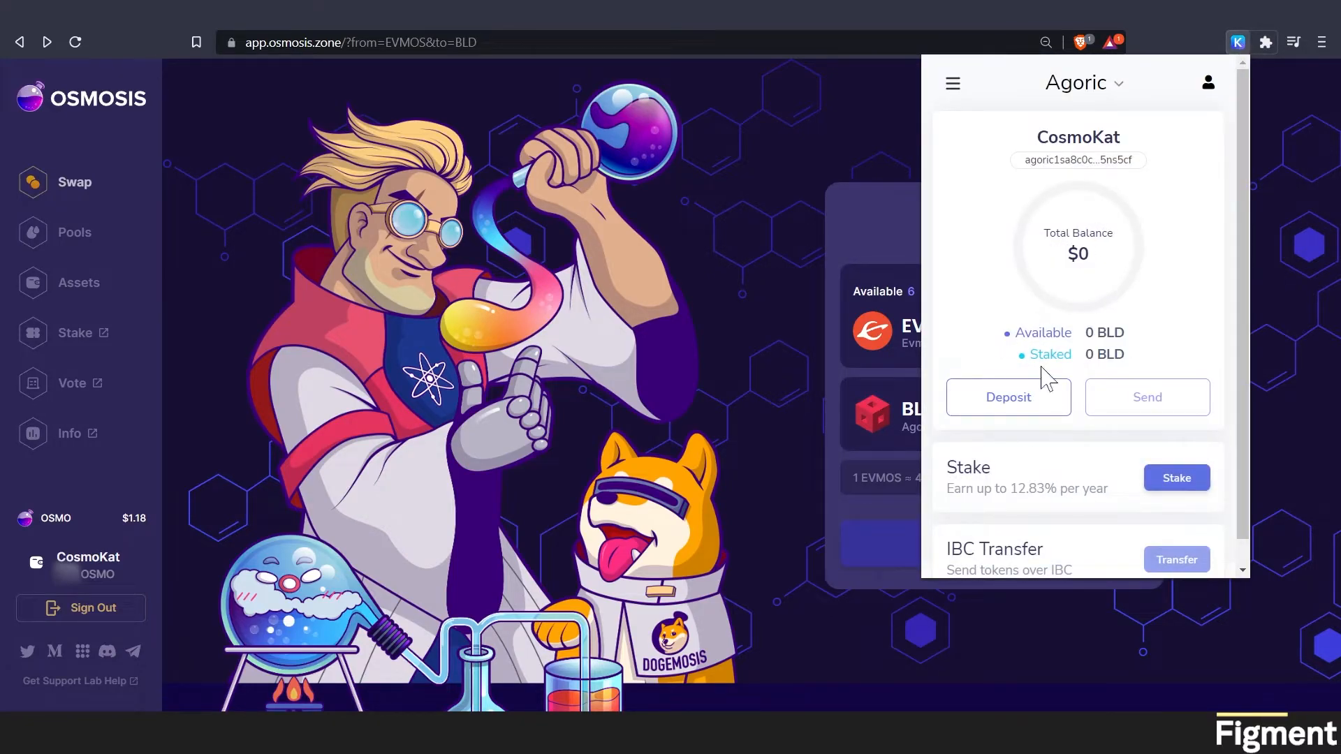
mouse_move(964, 392)
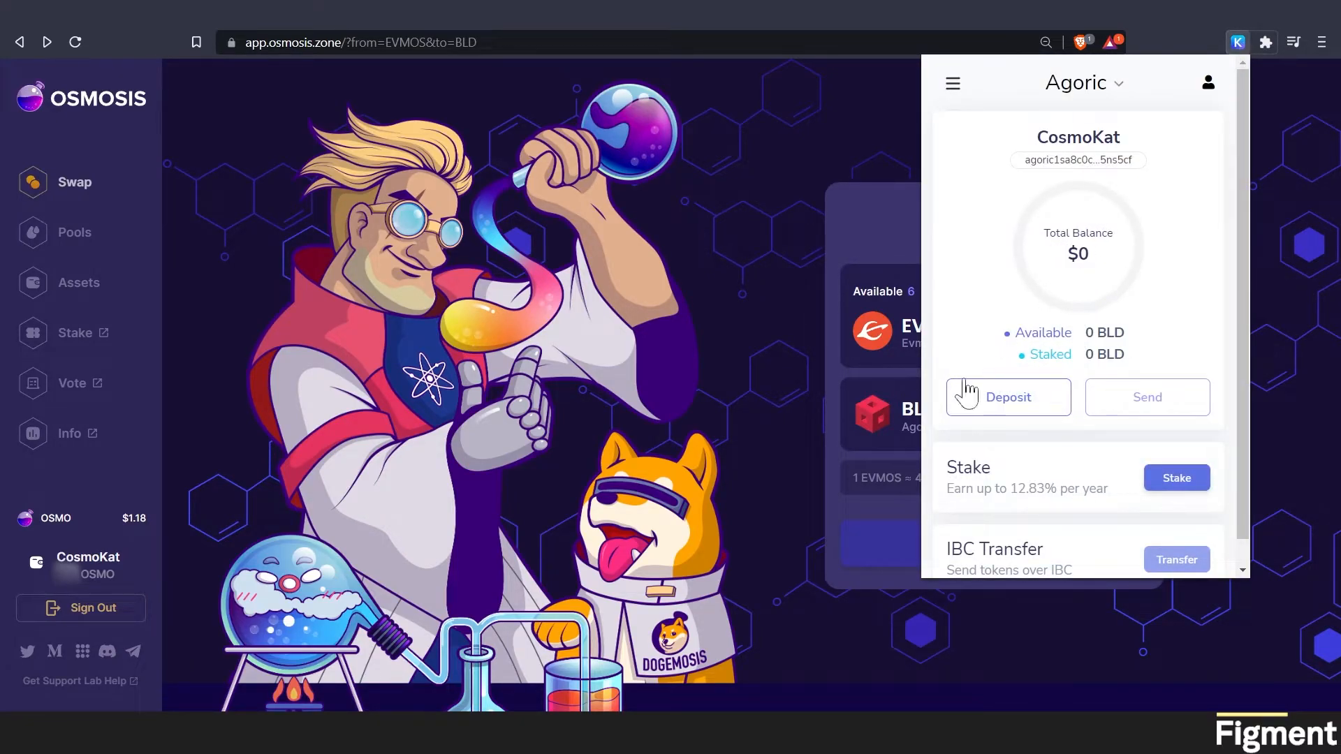
mouse_move(585, 336)
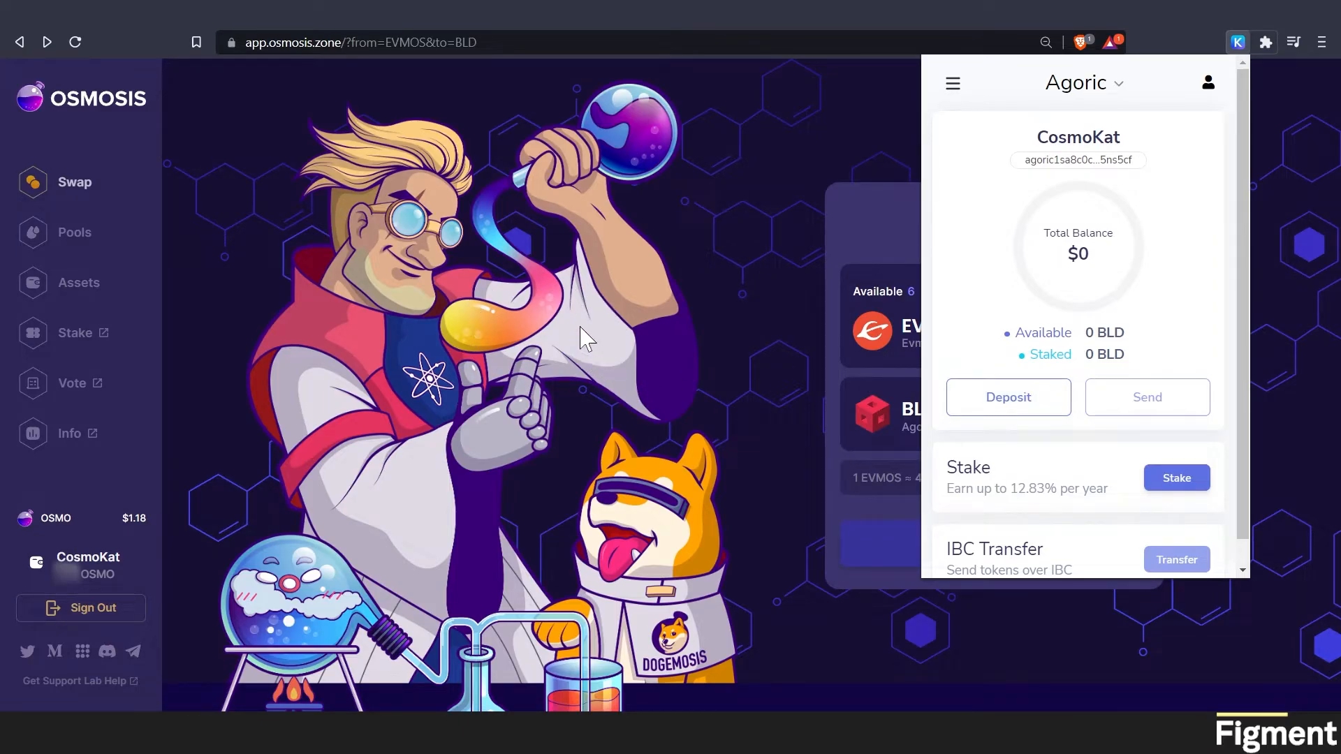
mouse_move(79, 282)
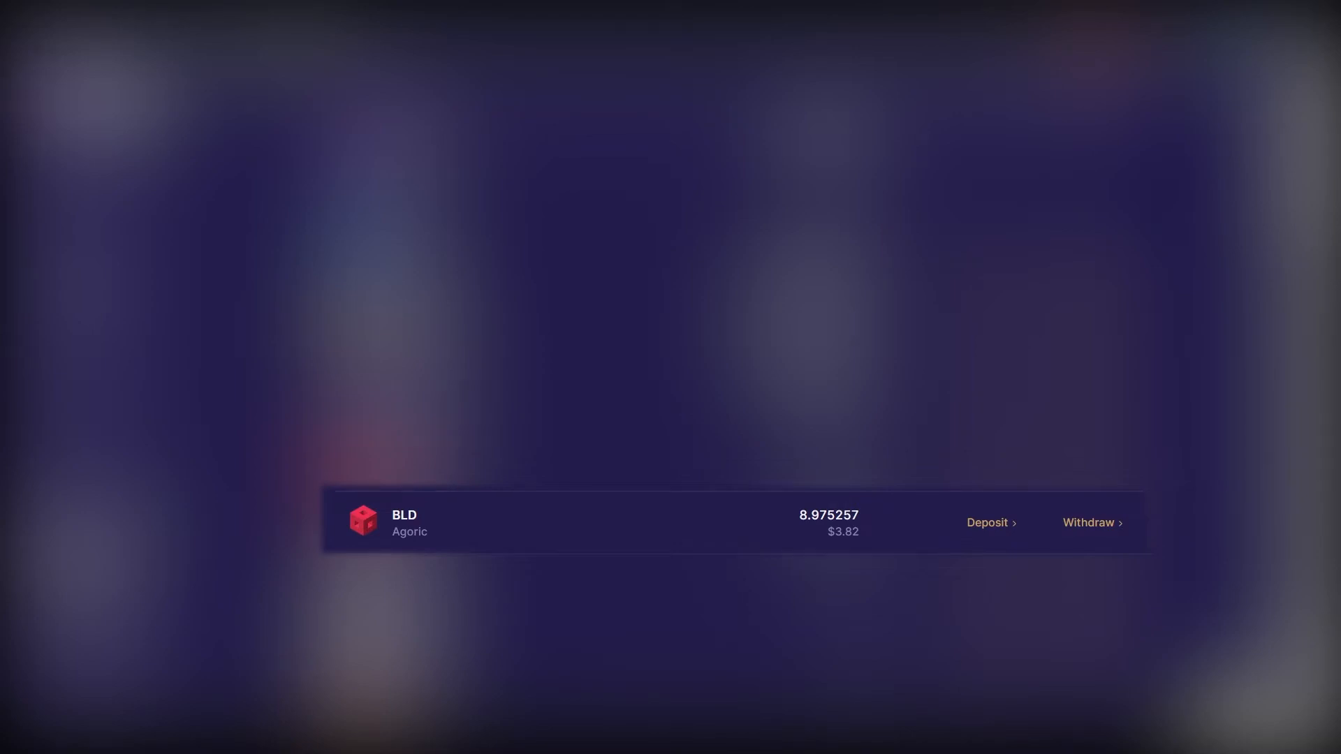
Withdraw the full 8.975257 BLD balance from Osmosis to Agoric, approved with the average fee.
left_click(1088, 523)
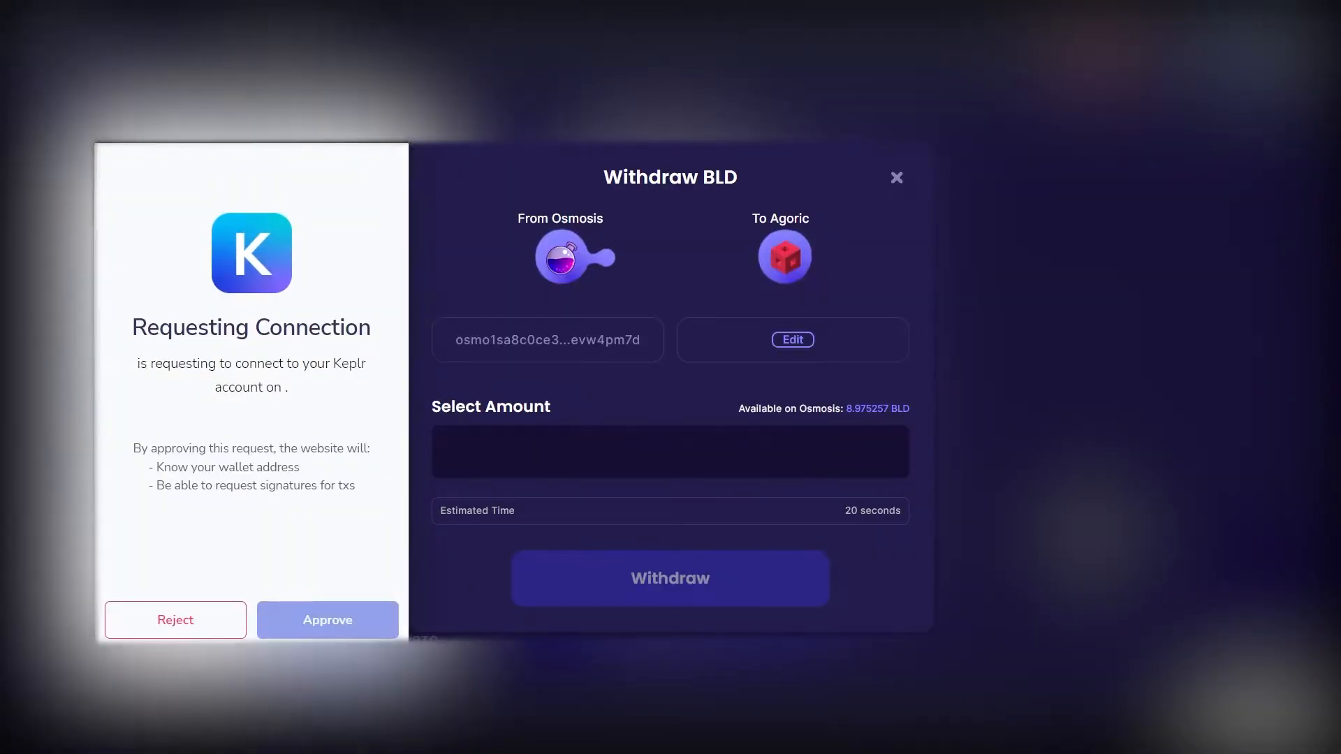
left_click(327, 619)
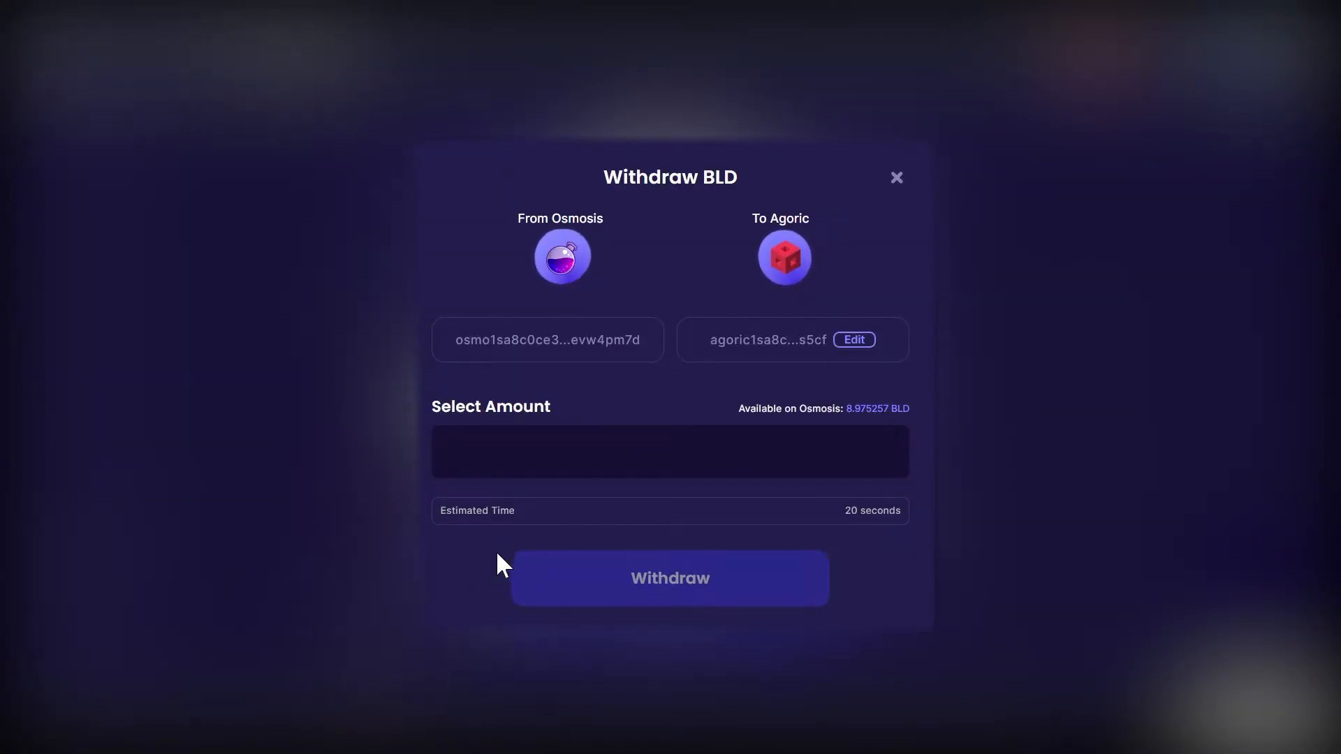
mouse_move(884, 426)
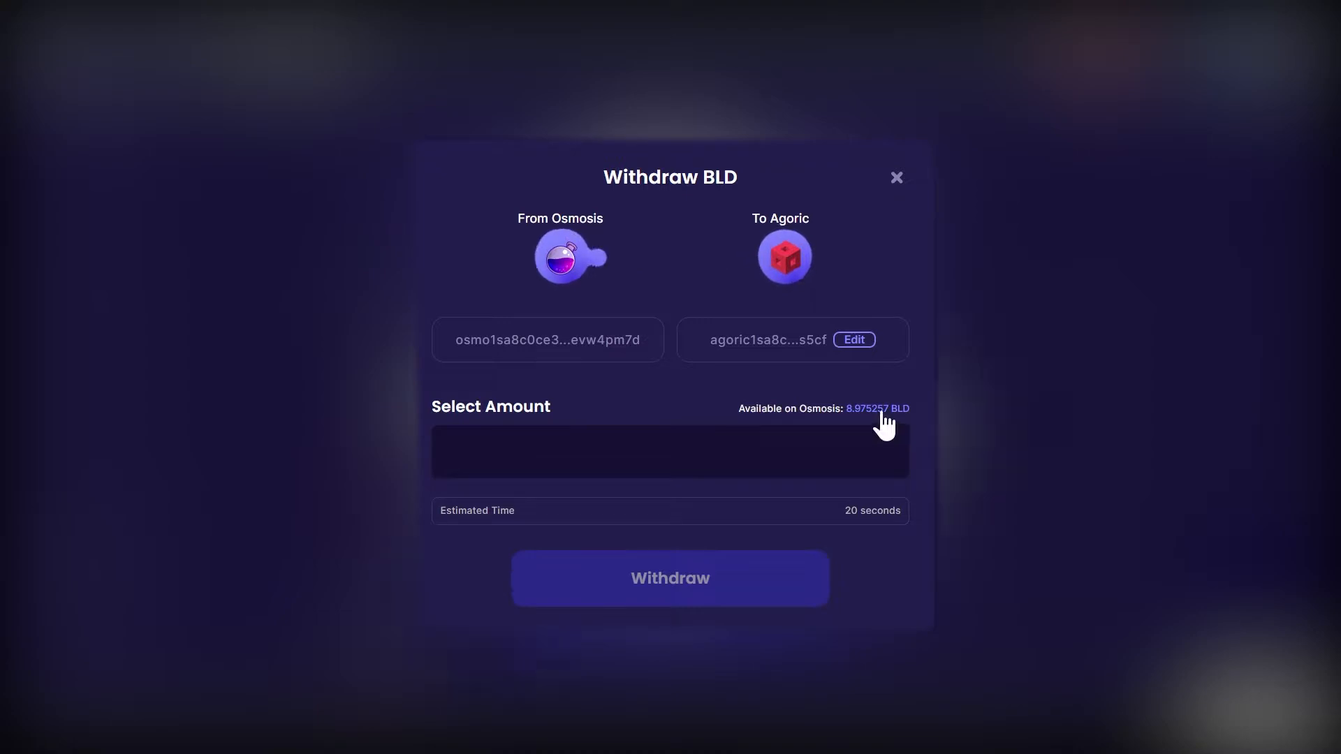
left_click(877, 408)
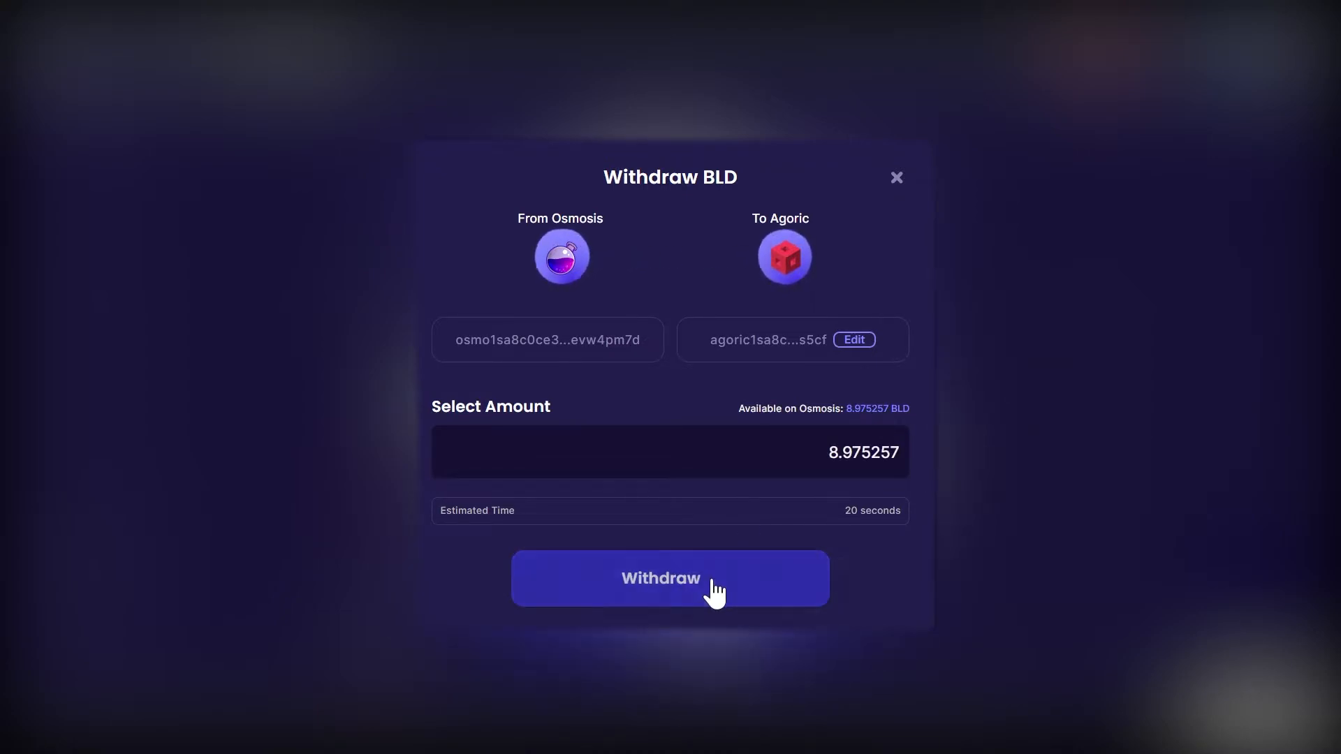
left_click(670, 578)
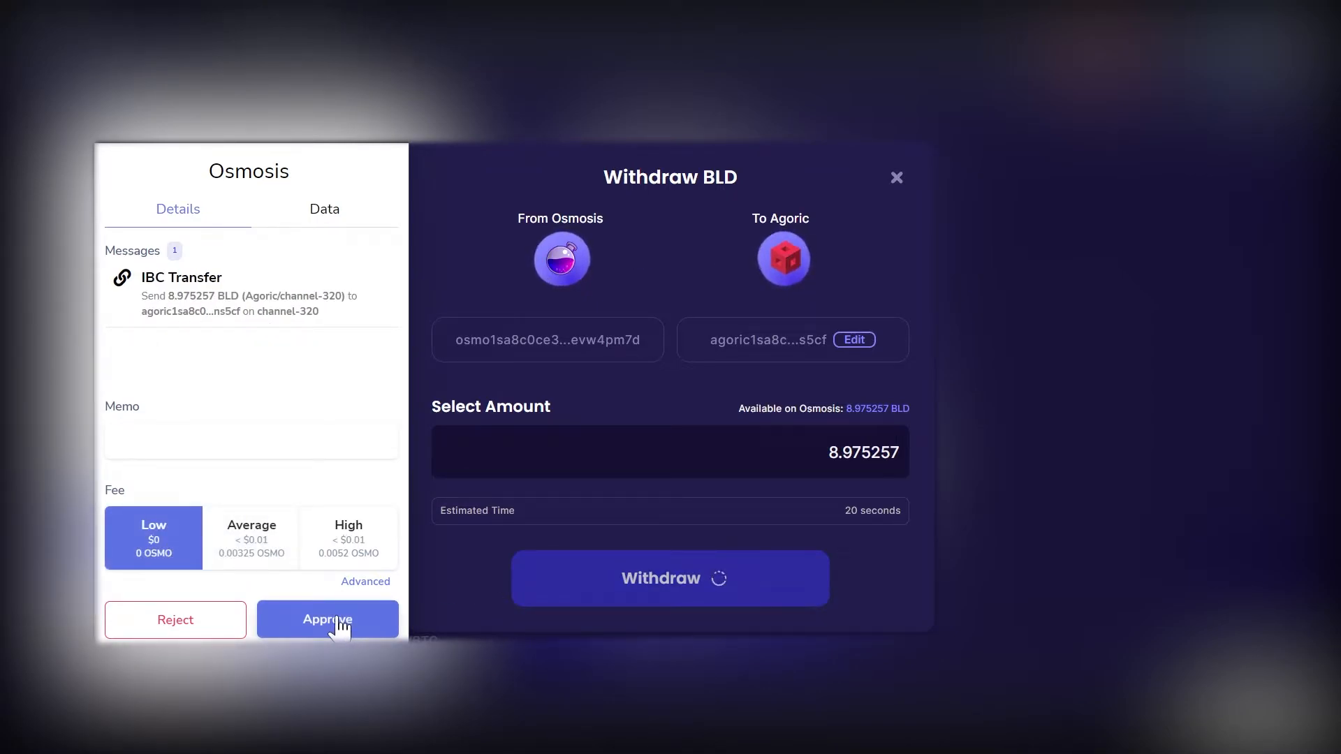
mouse_move(252, 548)
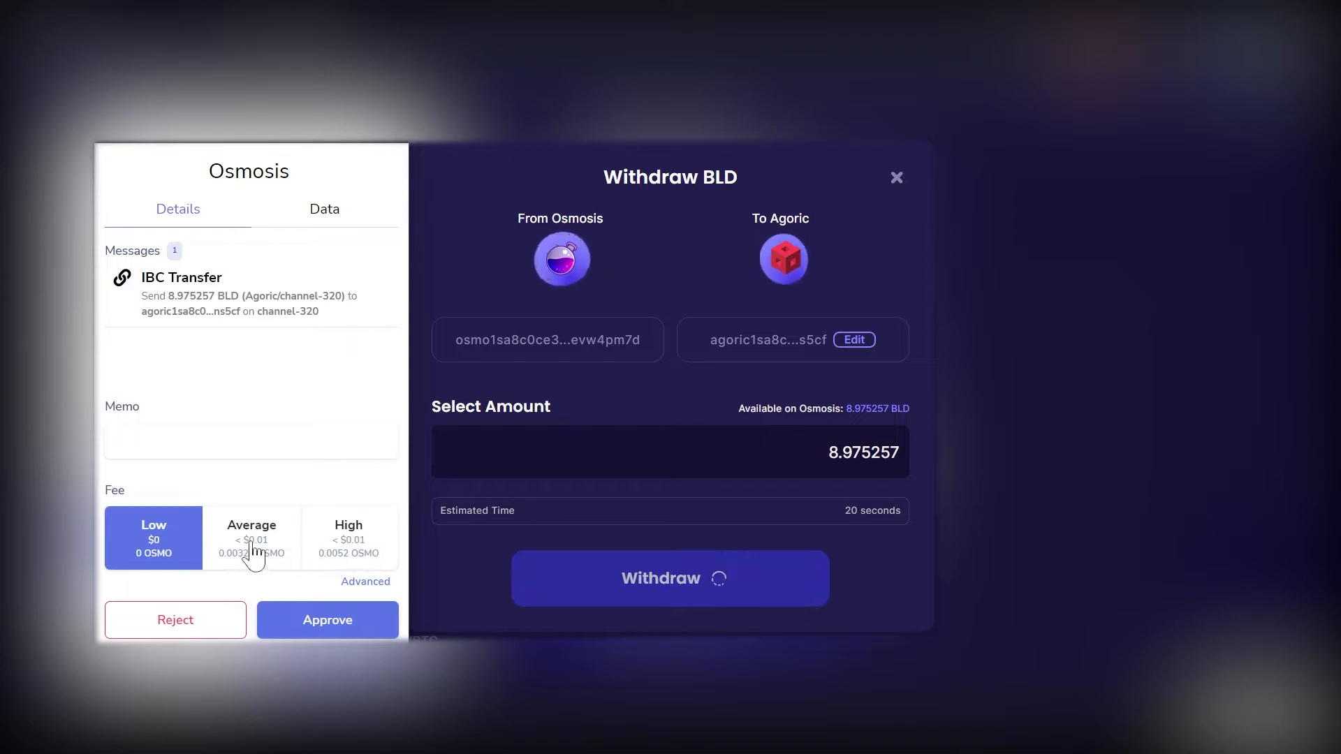
left_click(251, 537)
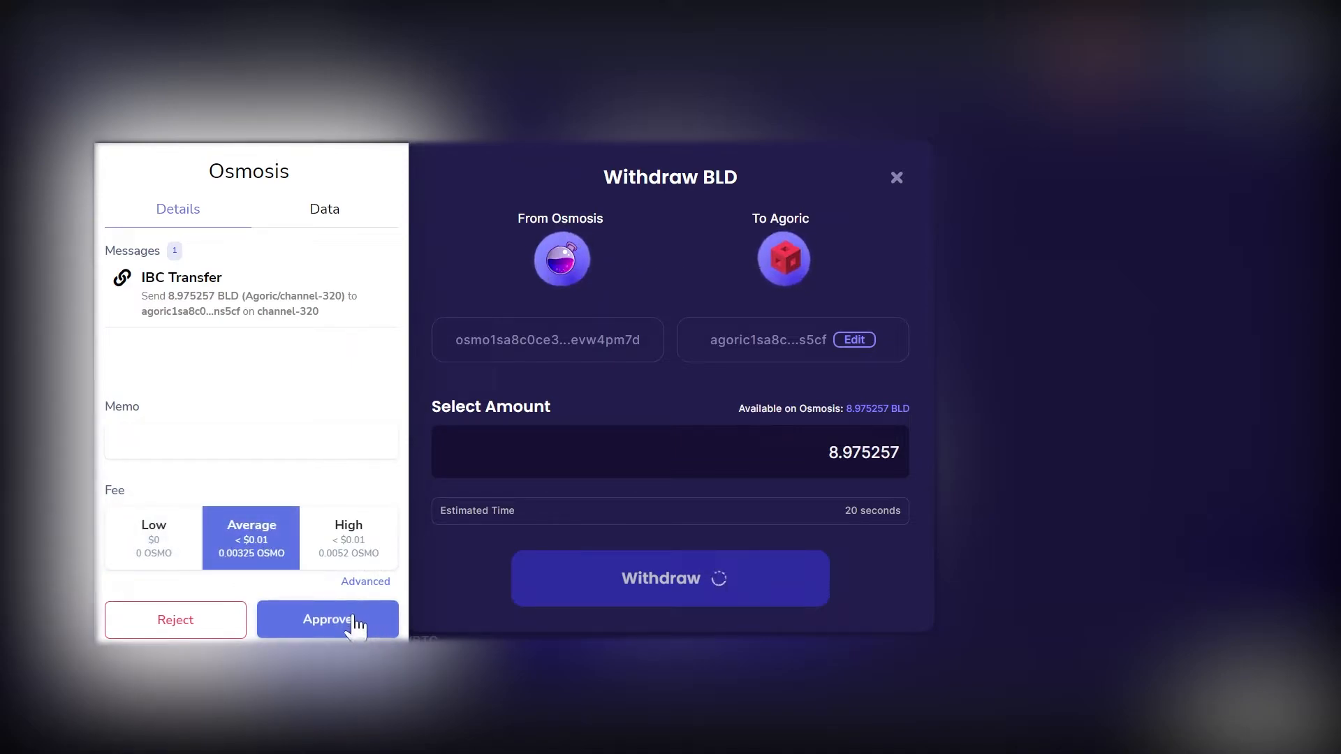
left_click(327, 619)
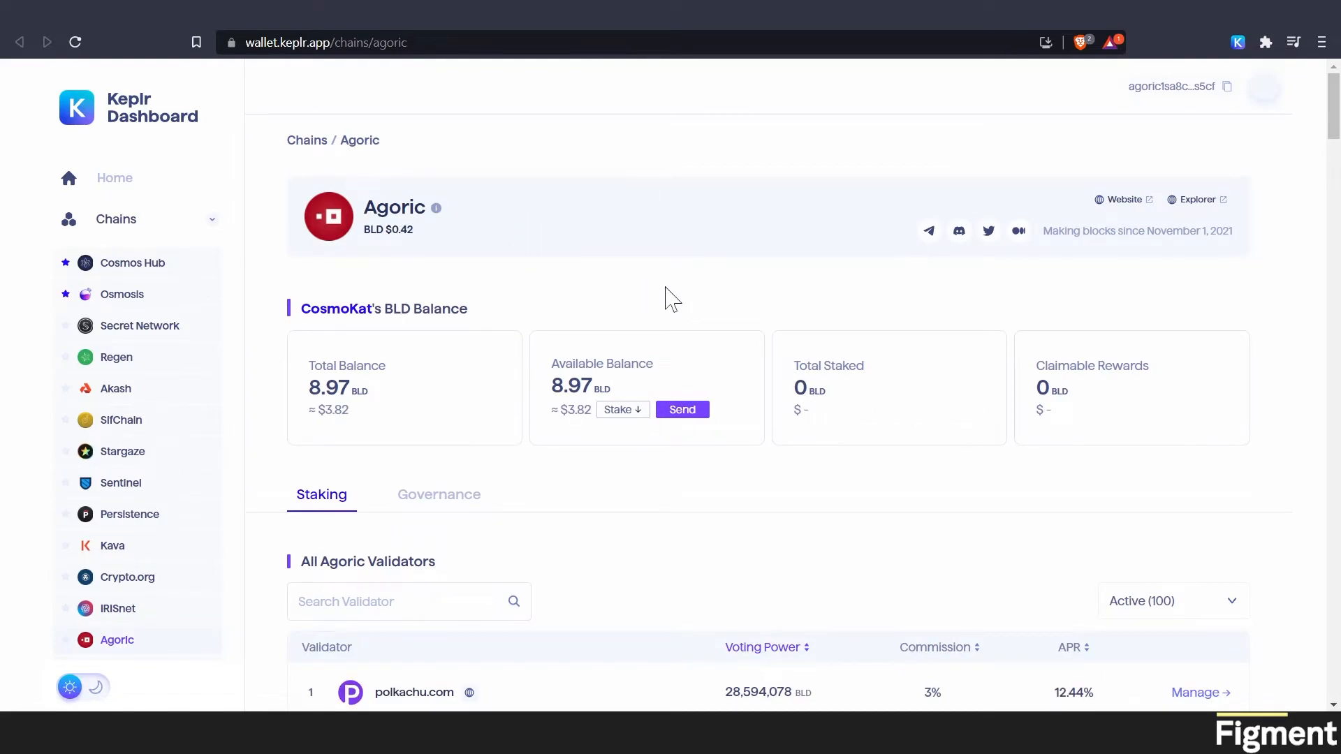
mouse_move(707, 477)
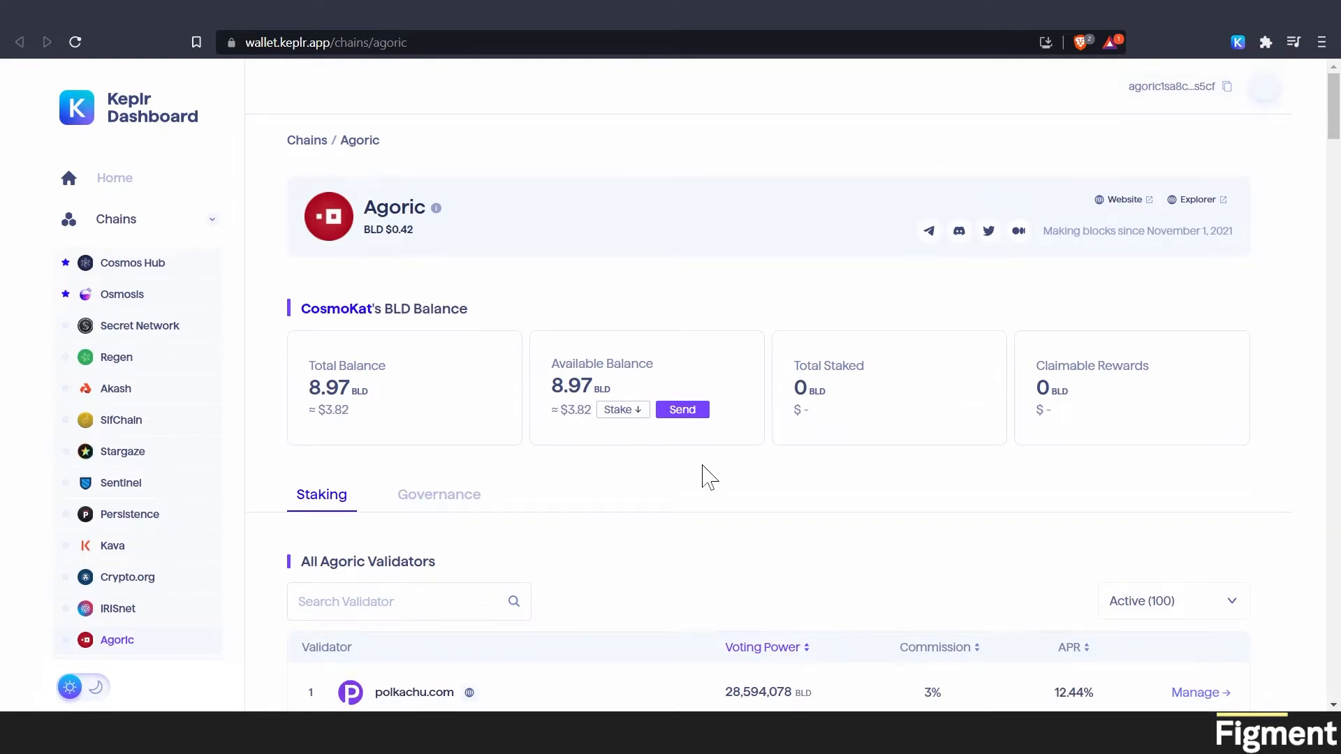
mouse_move(708, 436)
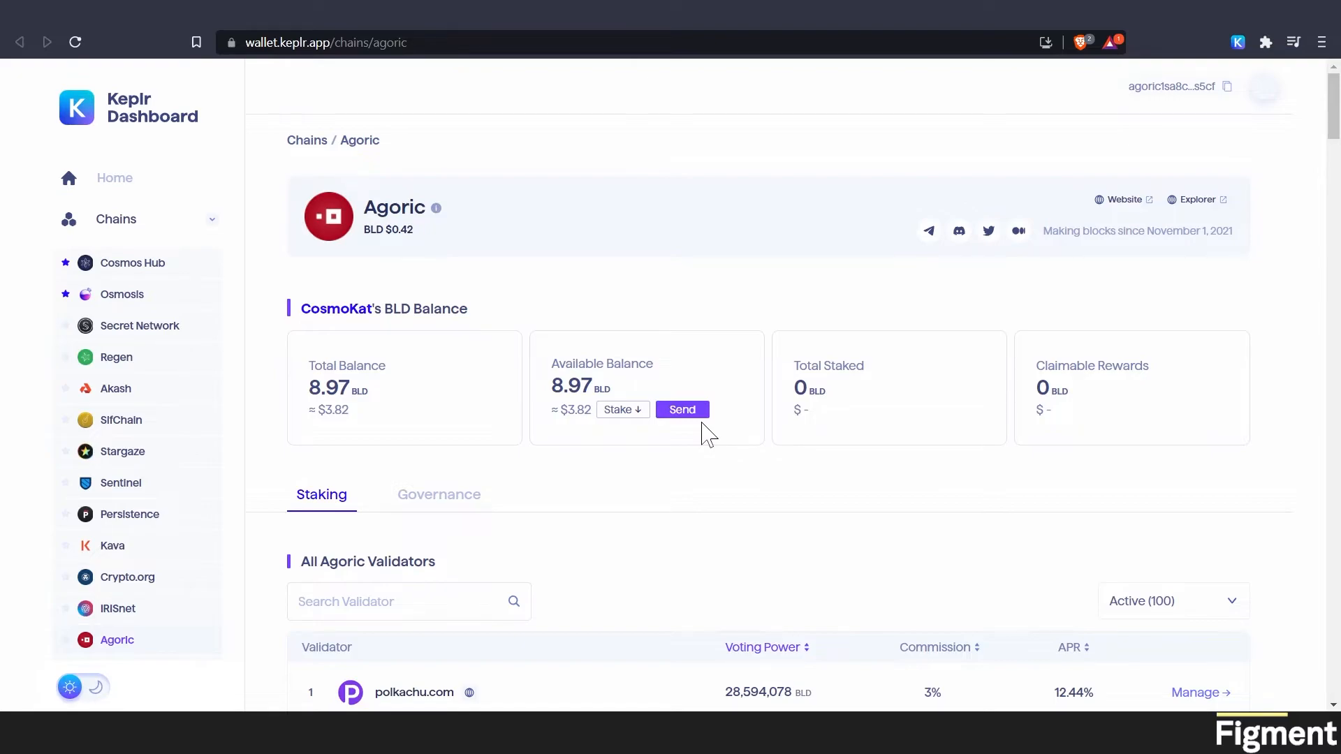
Scroll the Agoric page down to the All Agoric Validators list.
scroll("down", 3)
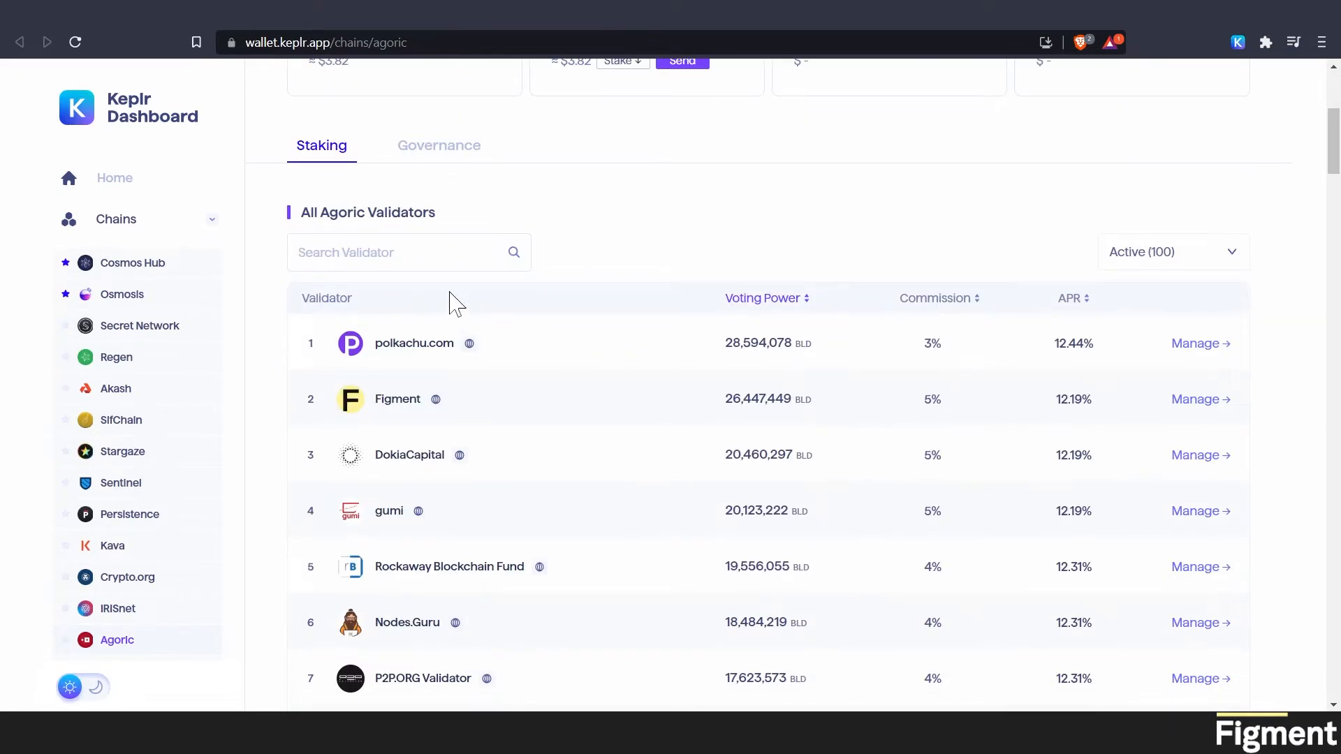
mouse_move(454, 301)
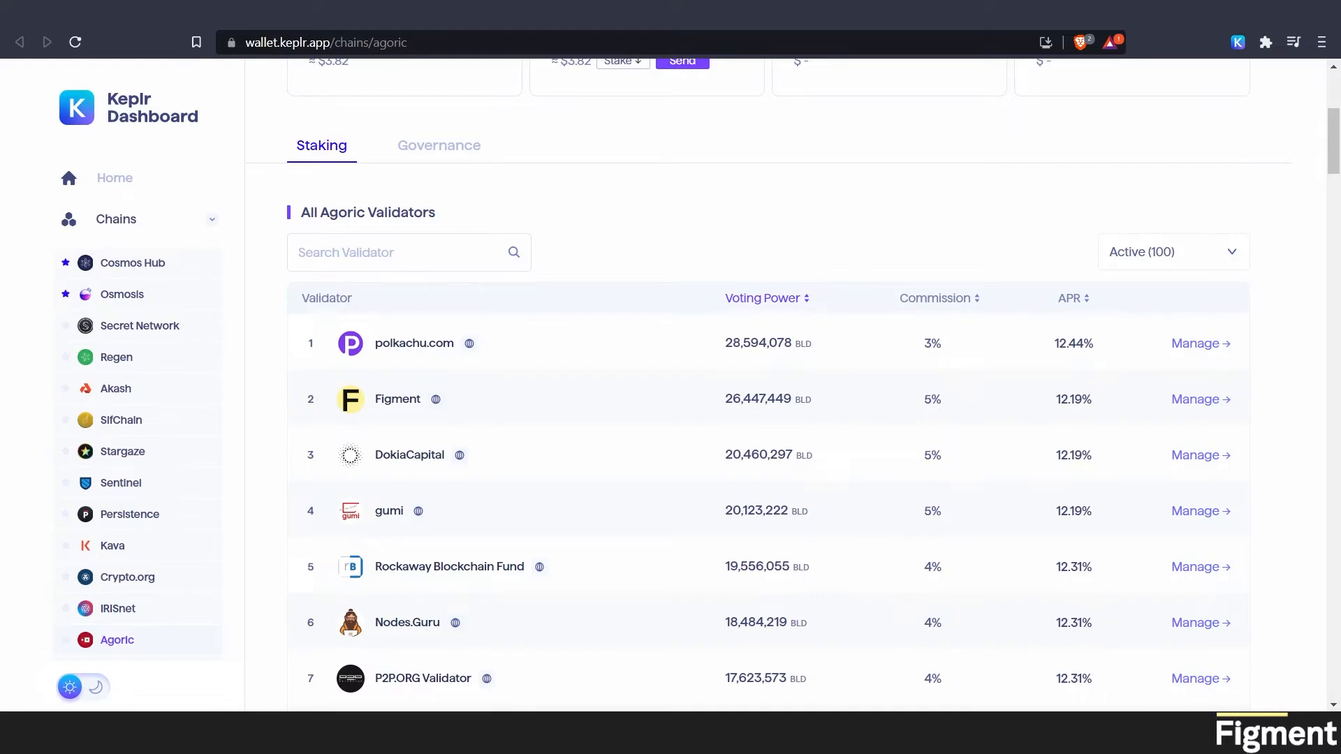
mouse_move(381, 311)
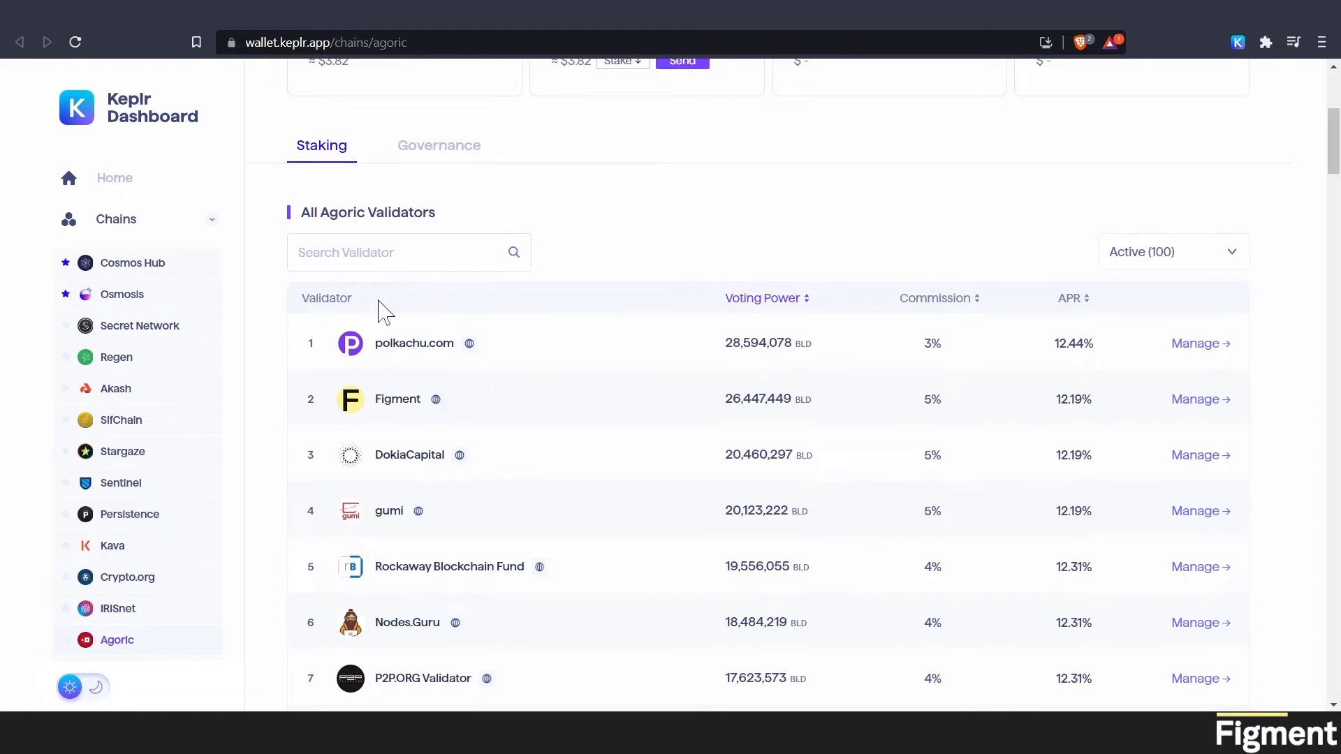
Search the validators for 'fig' and open Figment's validator details.
left_click(384, 252)
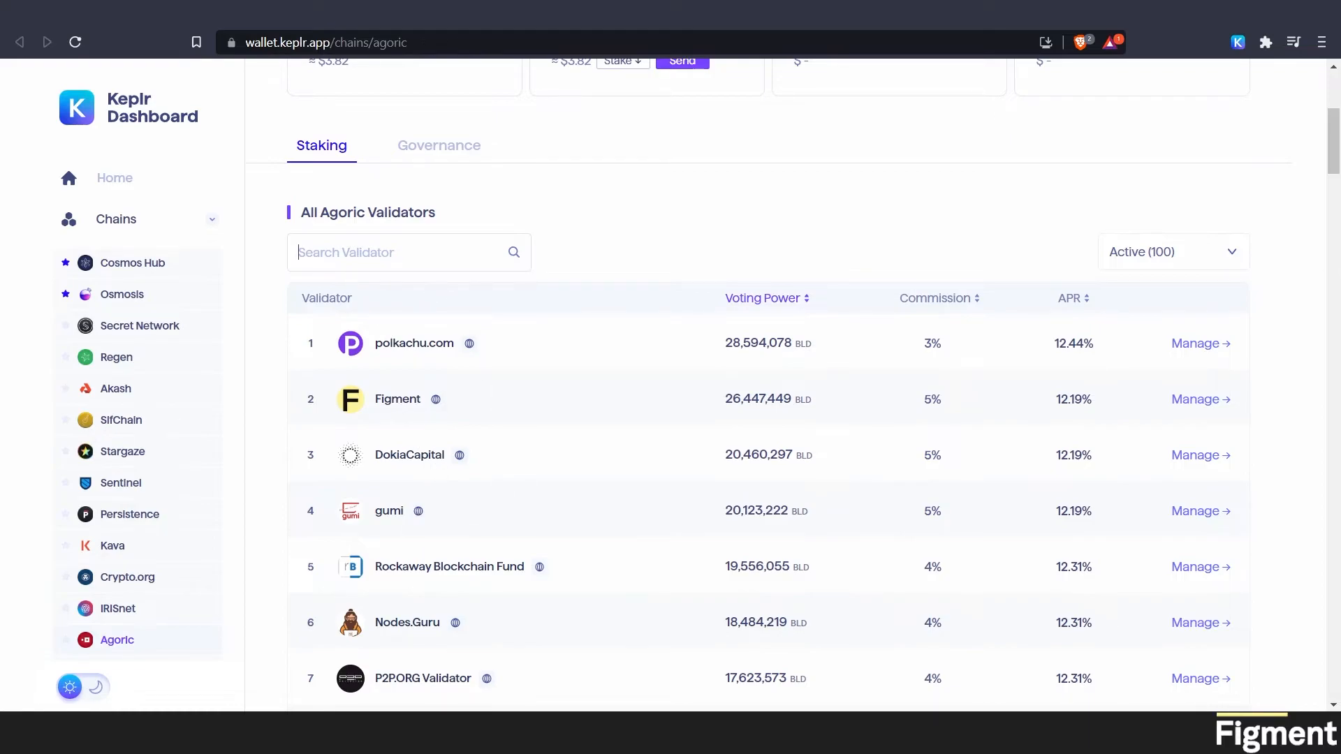
type("fig")
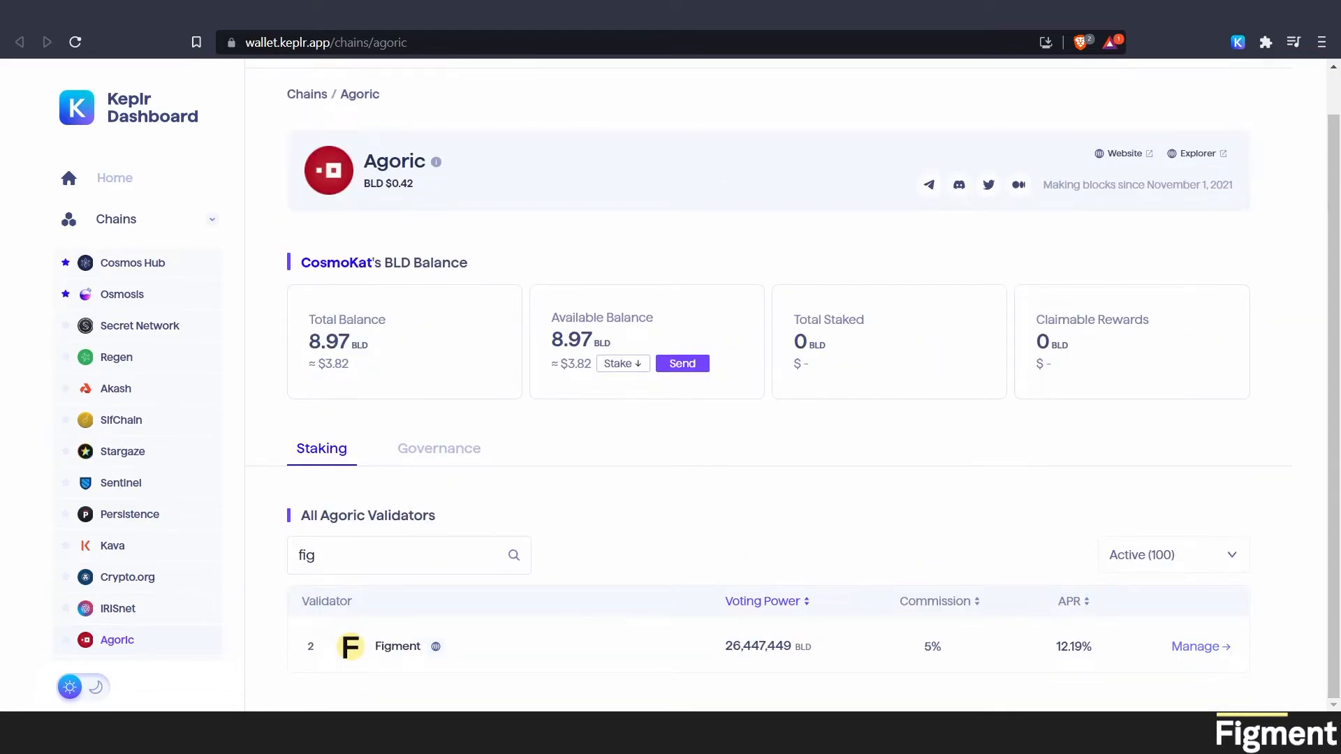
mouse_move(1199, 663)
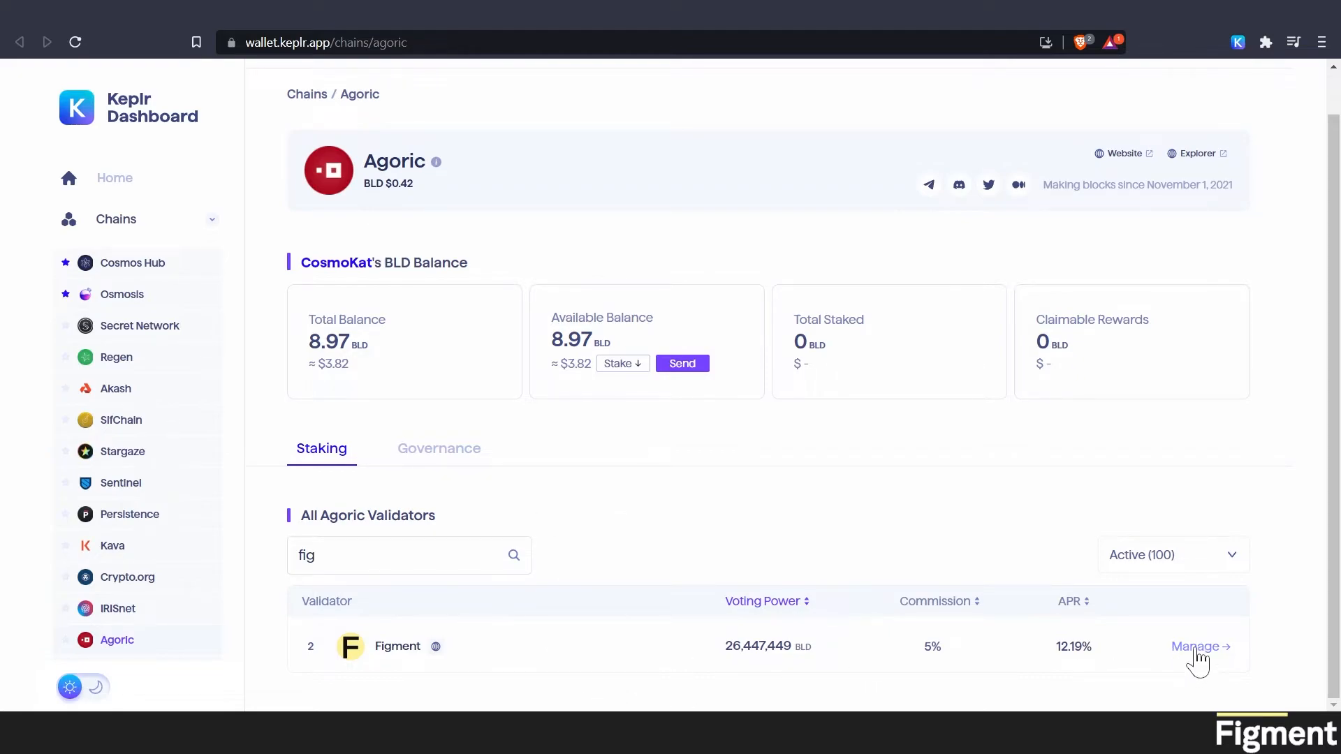
left_click(1200, 645)
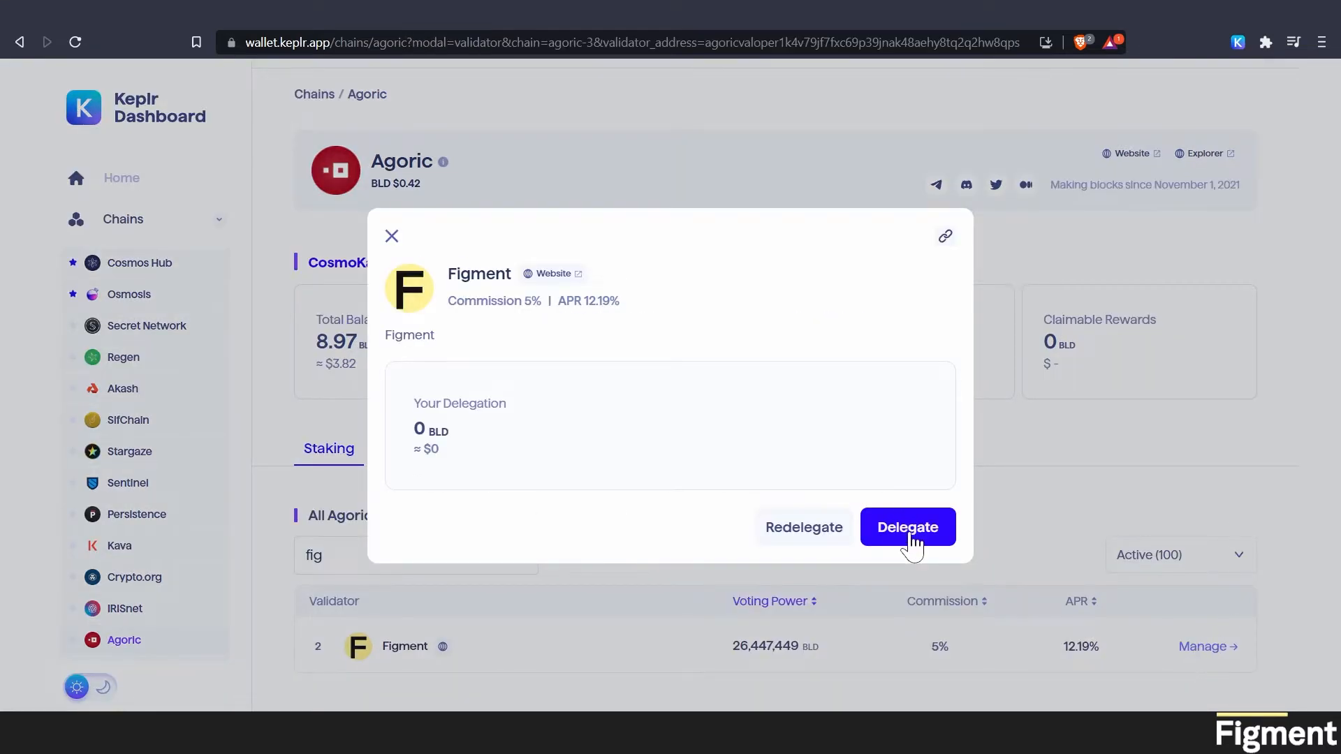
Enter 8.5 BLD in Figment's delegation form and submit it for wallet approval.
left_click(907, 527)
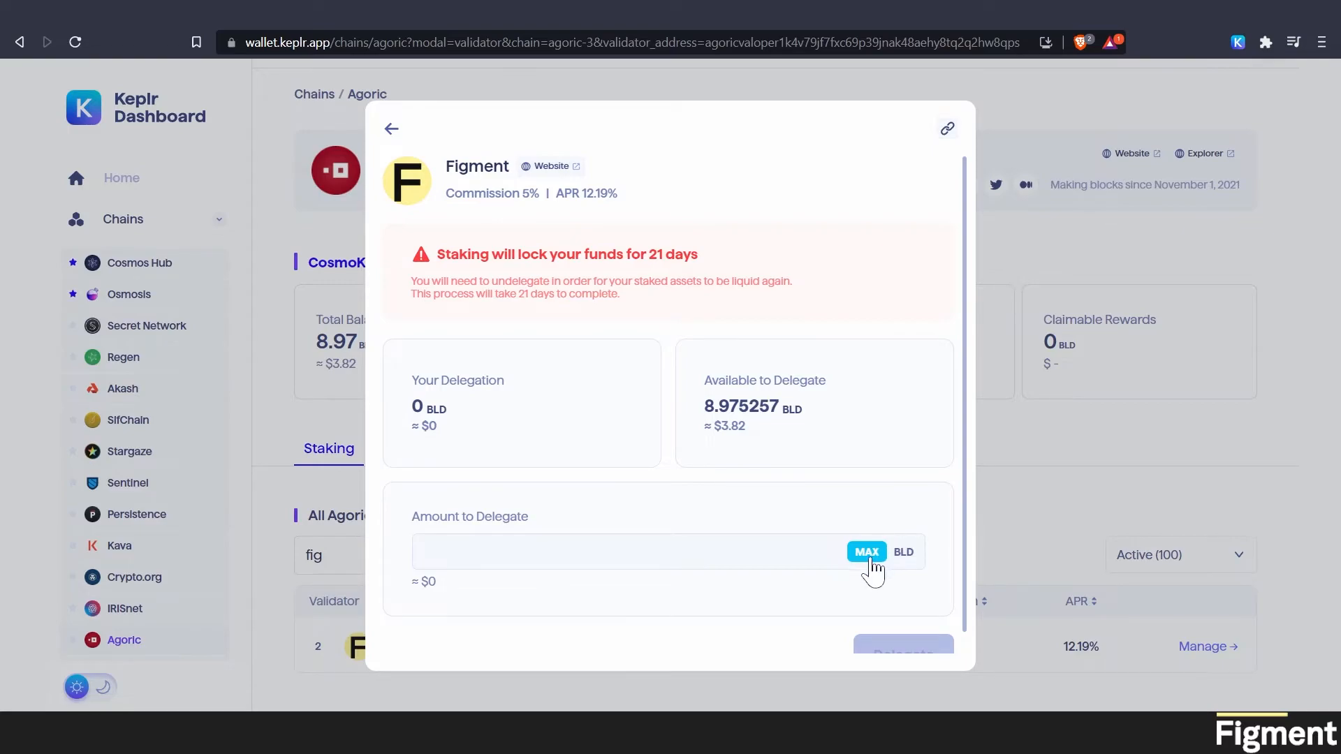
left_click(865, 551)
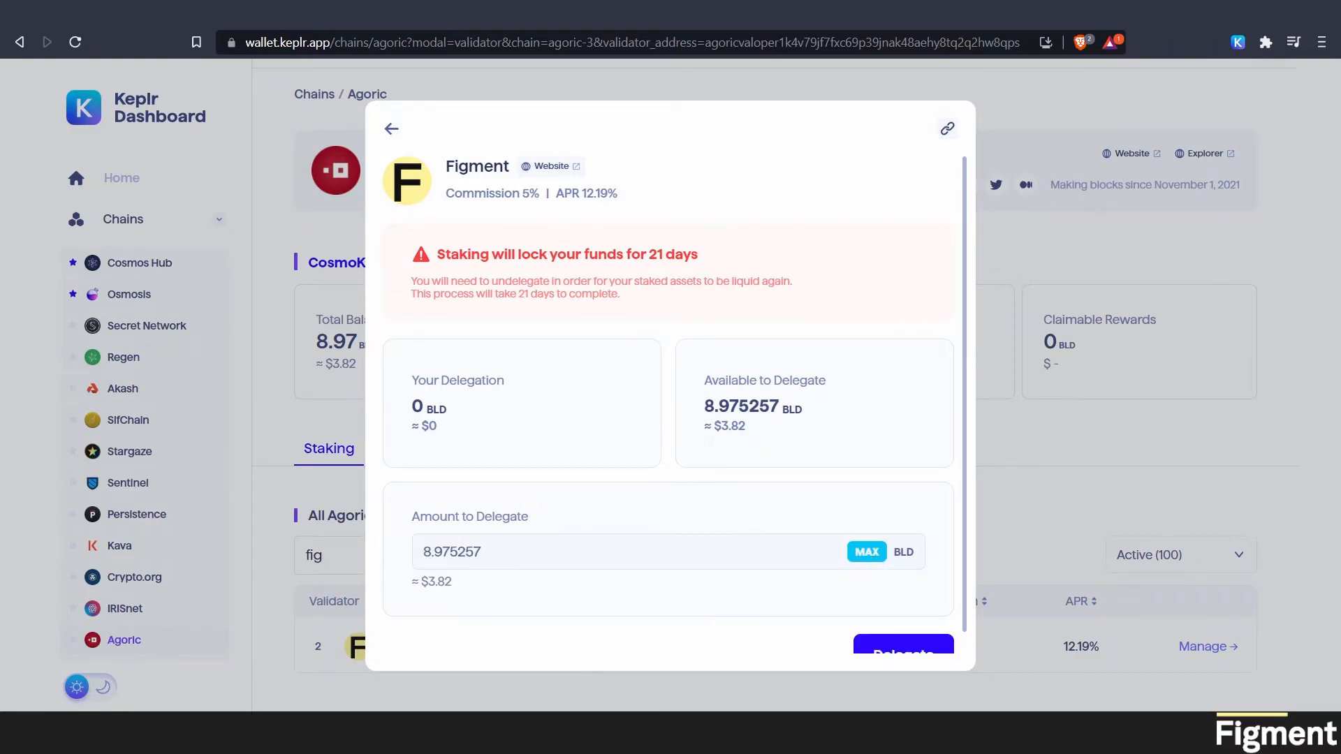
double_click(453, 551)
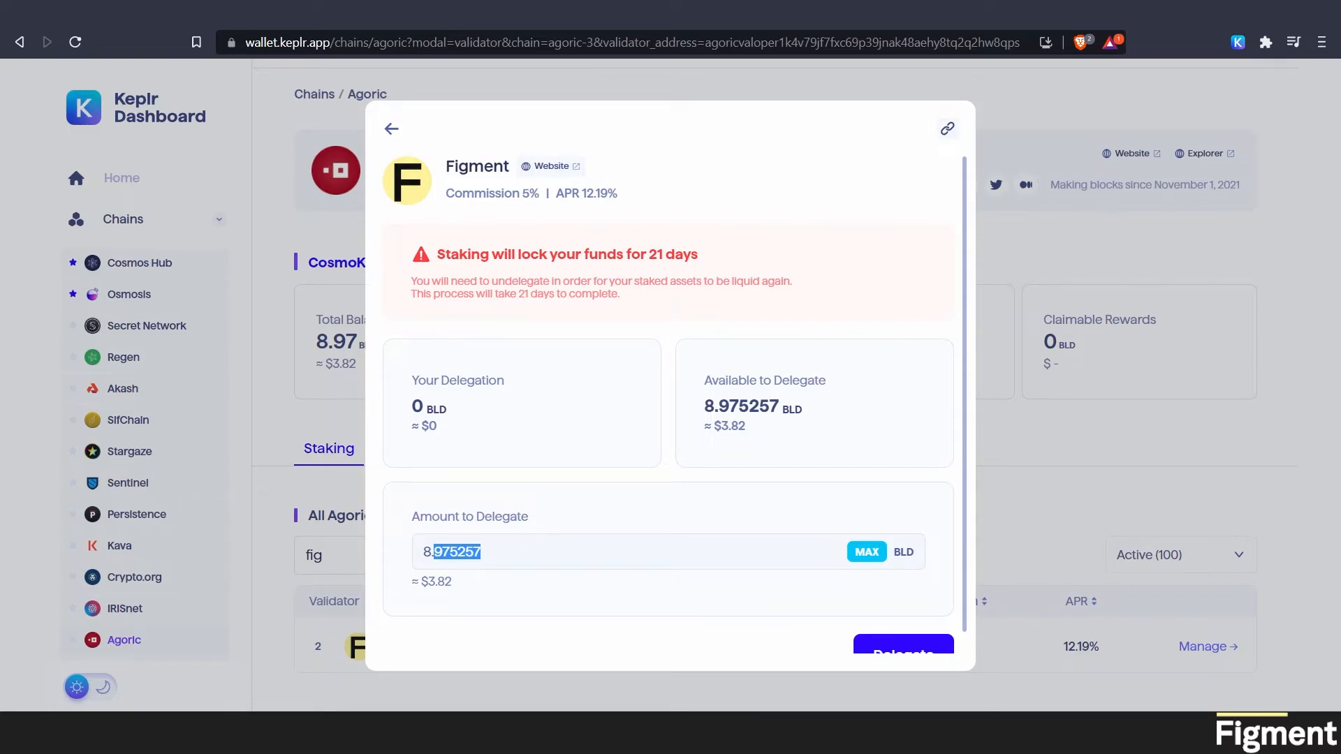
type("8.5")
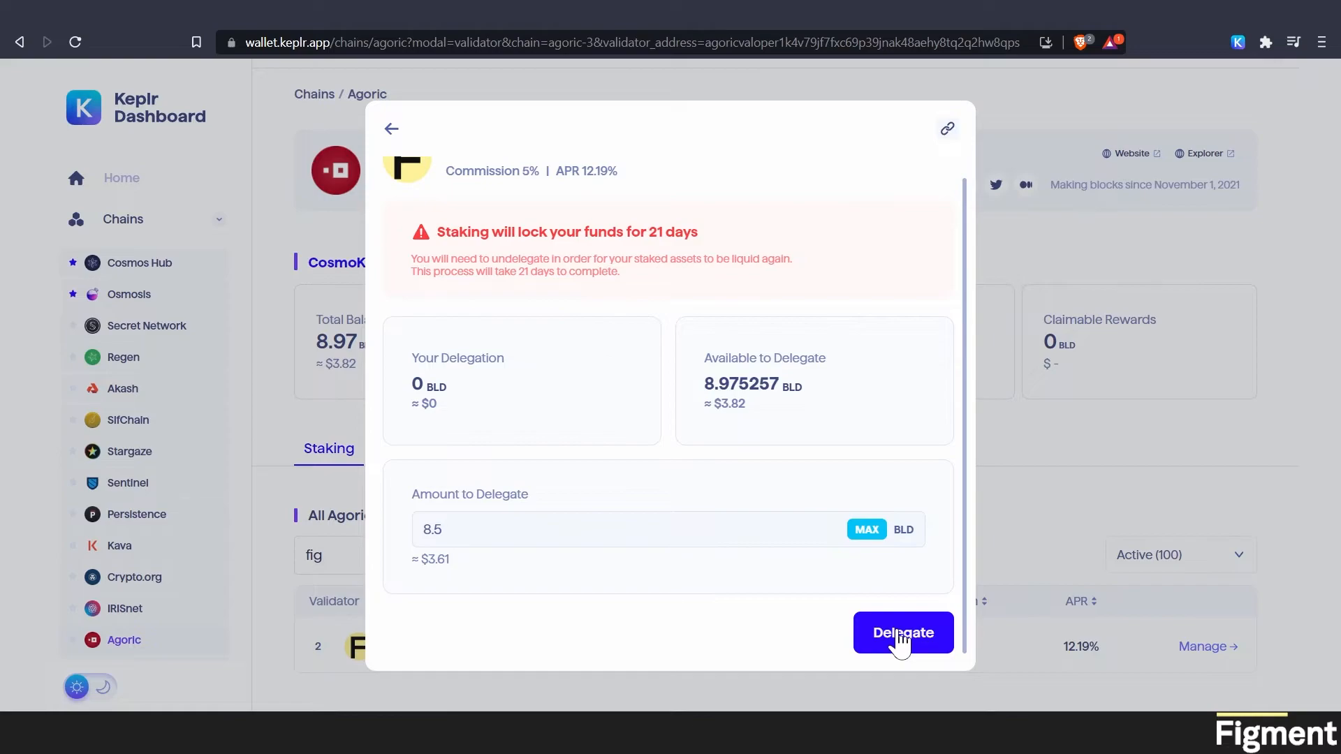
left_click(902, 633)
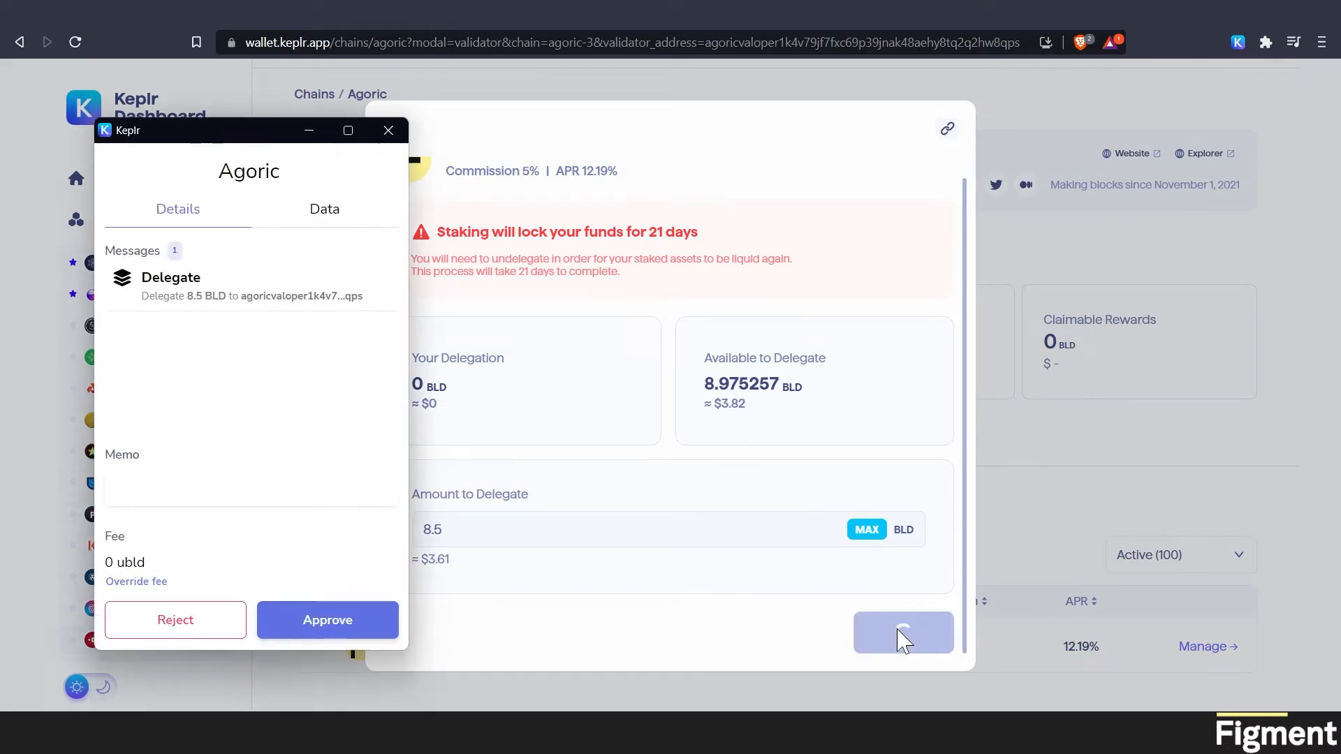
Approve the 8.5 BLD delegate transaction in the Keplr popup.
left_click(327, 620)
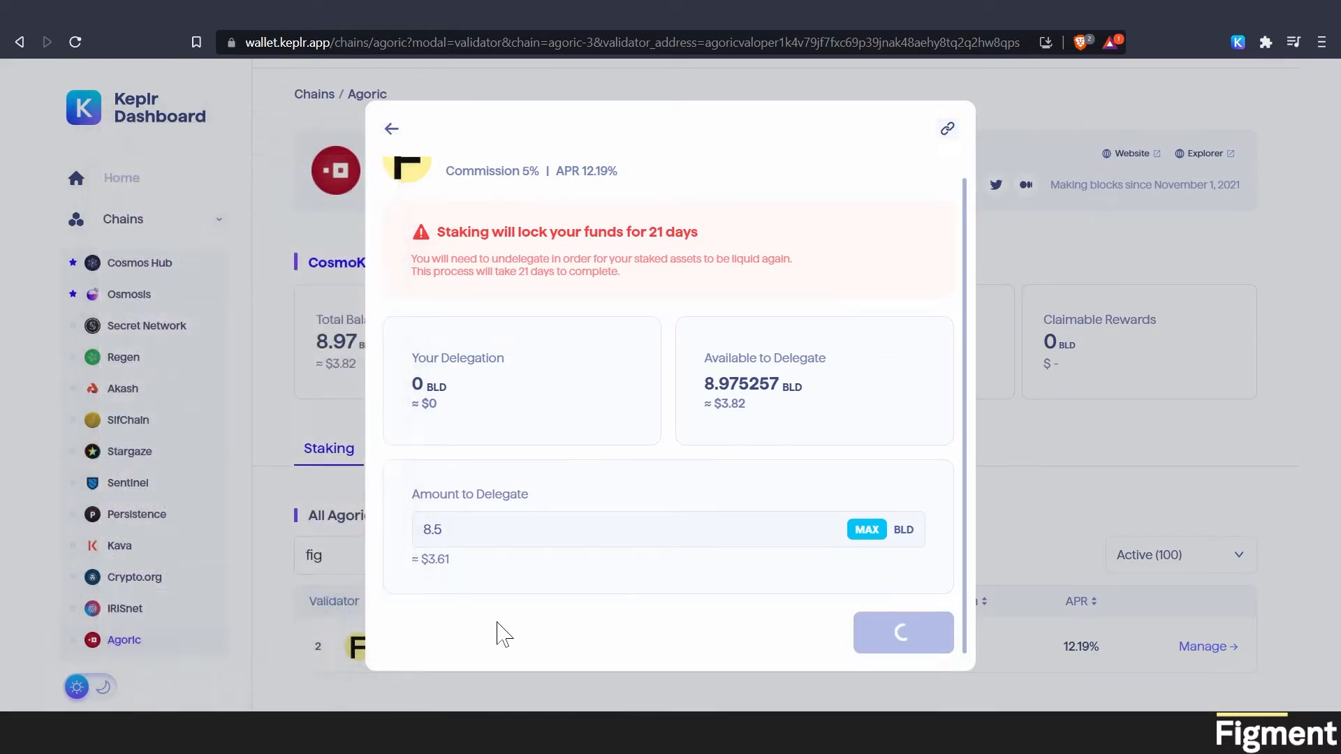
left_click(903, 632)
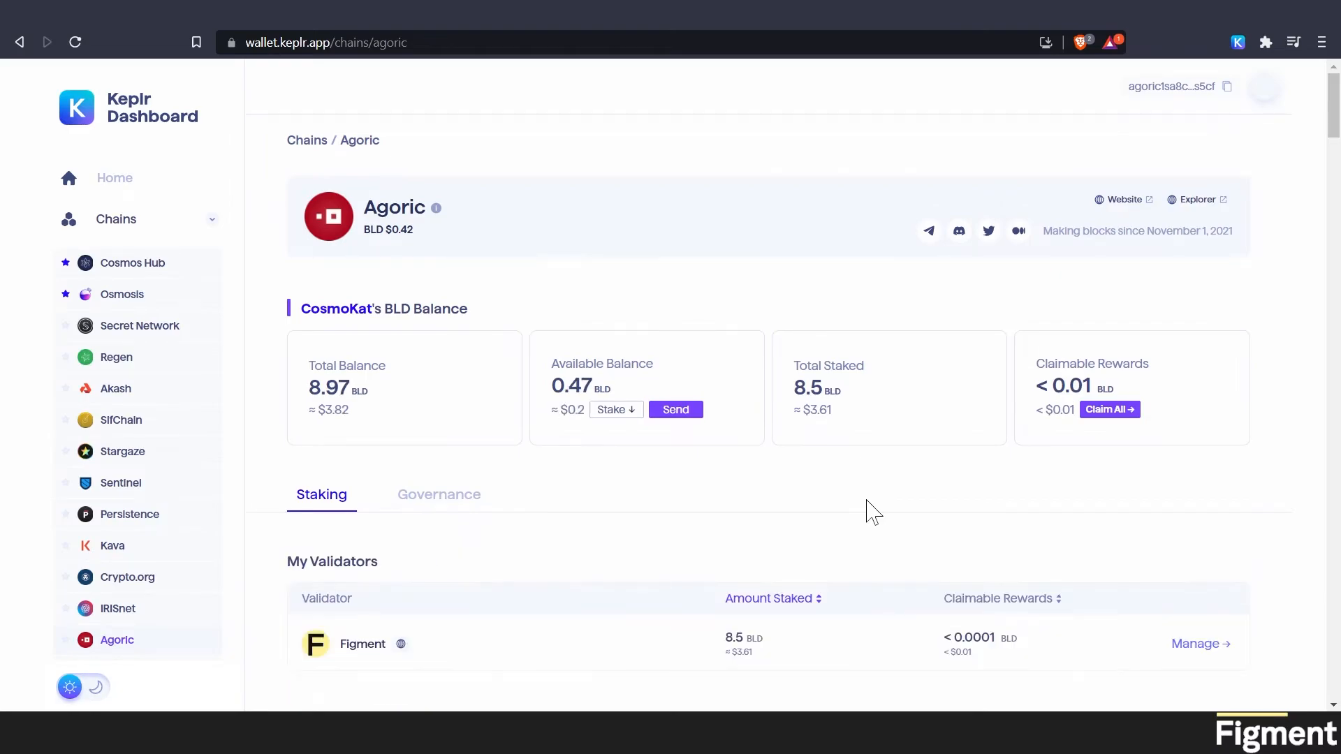
mouse_move(1197, 643)
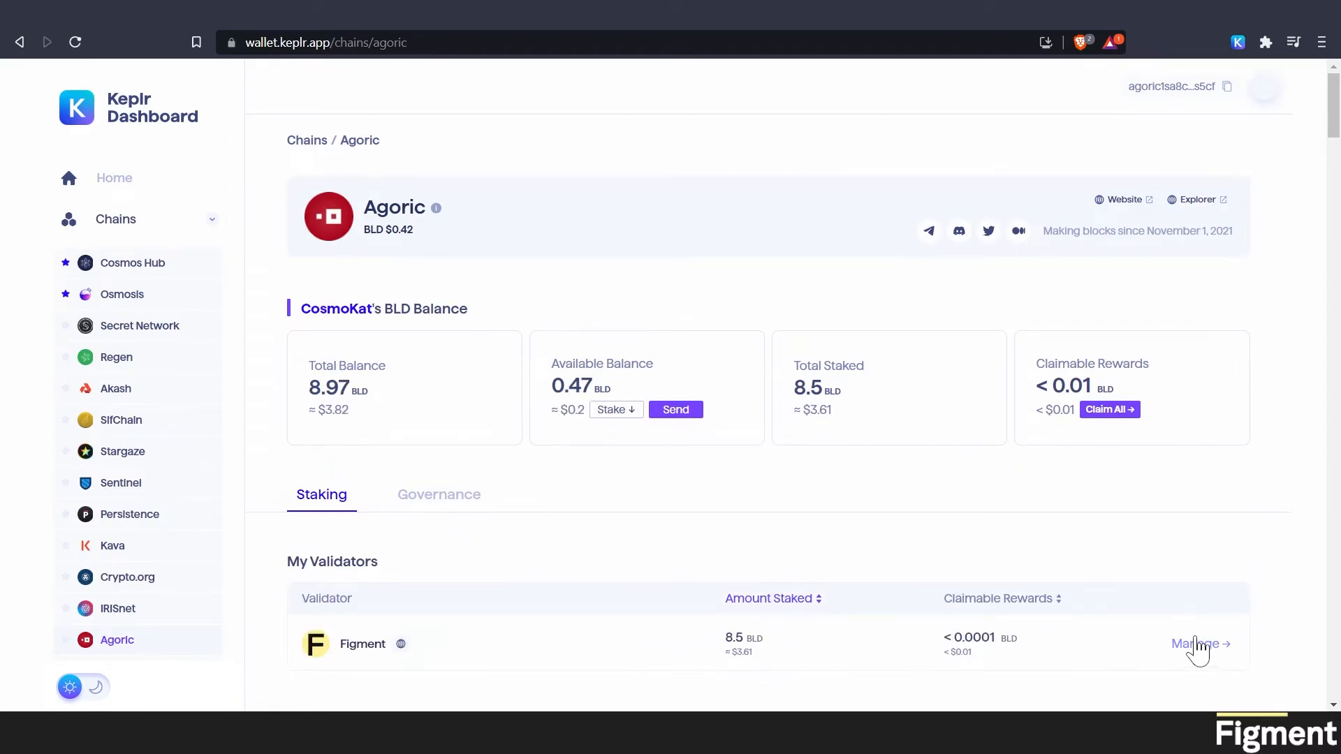
Open Manage for Figment under My Validators to view the 8.5 BLD delegation.
left_click(1196, 644)
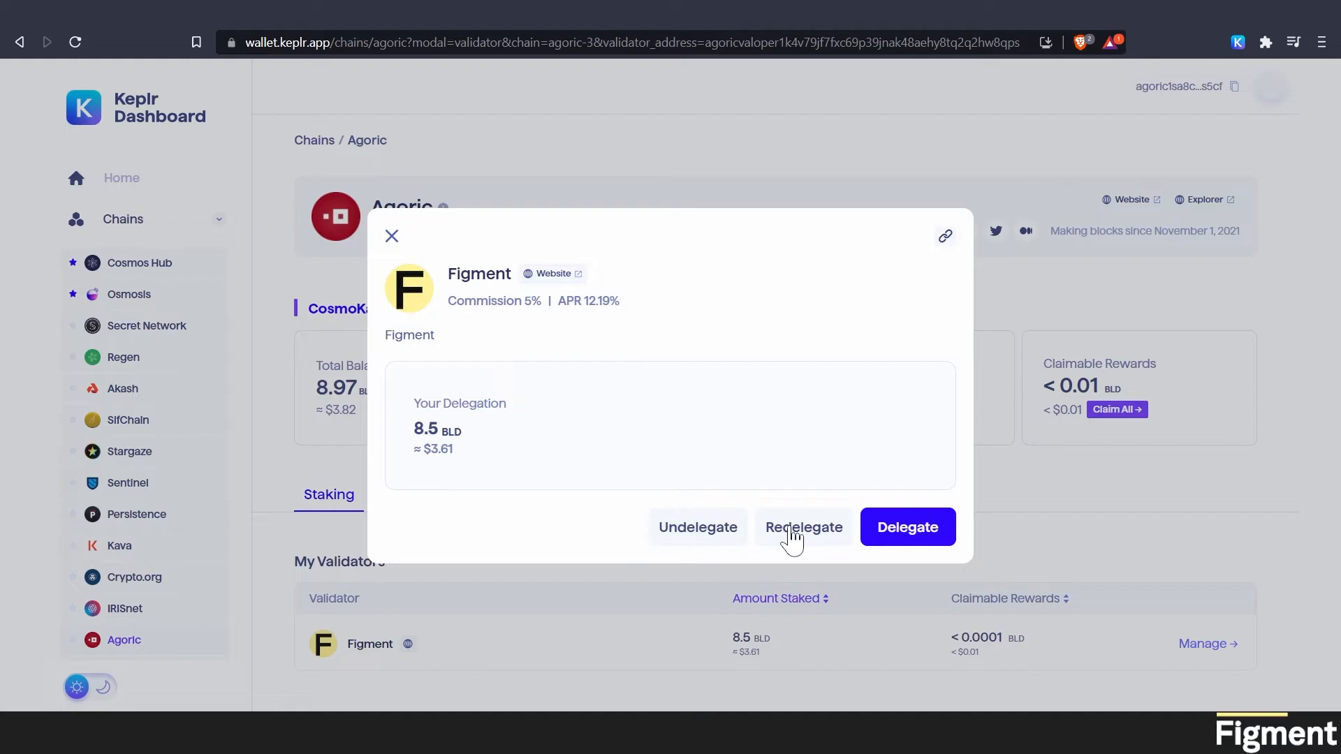
mouse_move(476, 363)
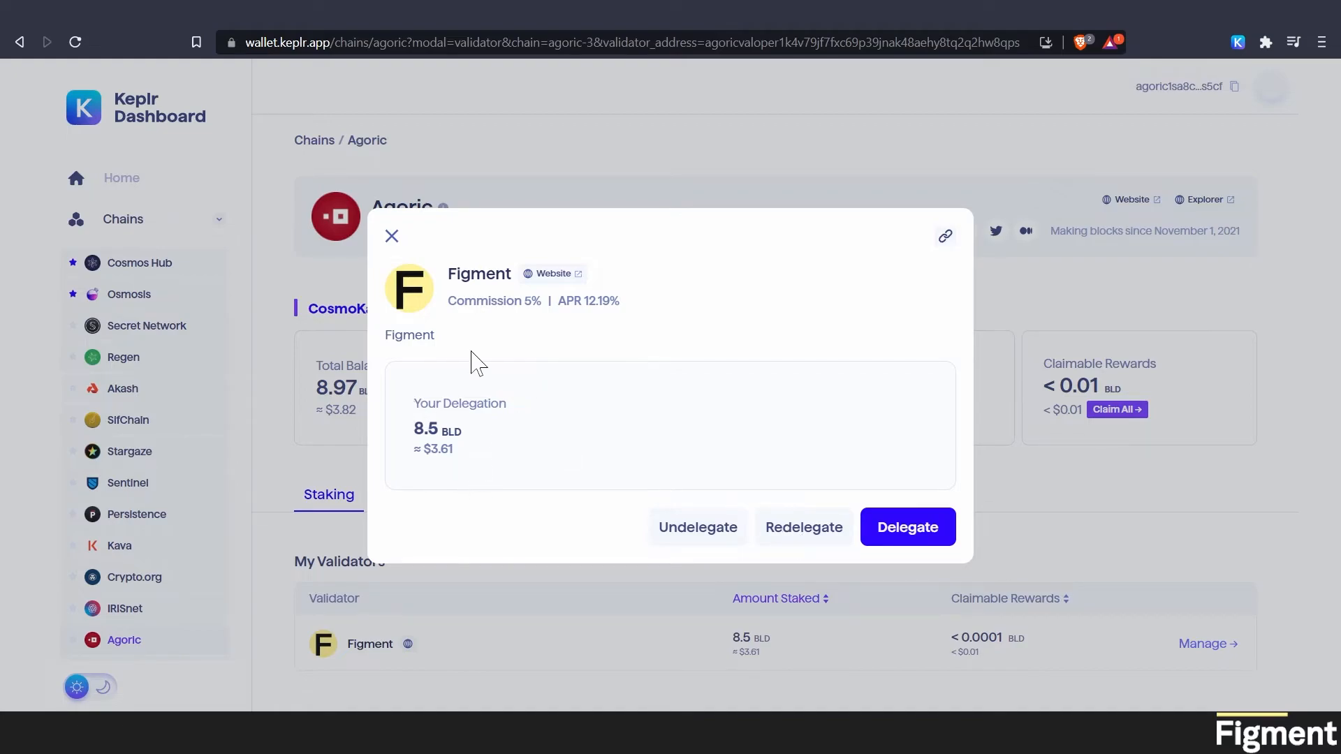
mouse_move(570, 483)
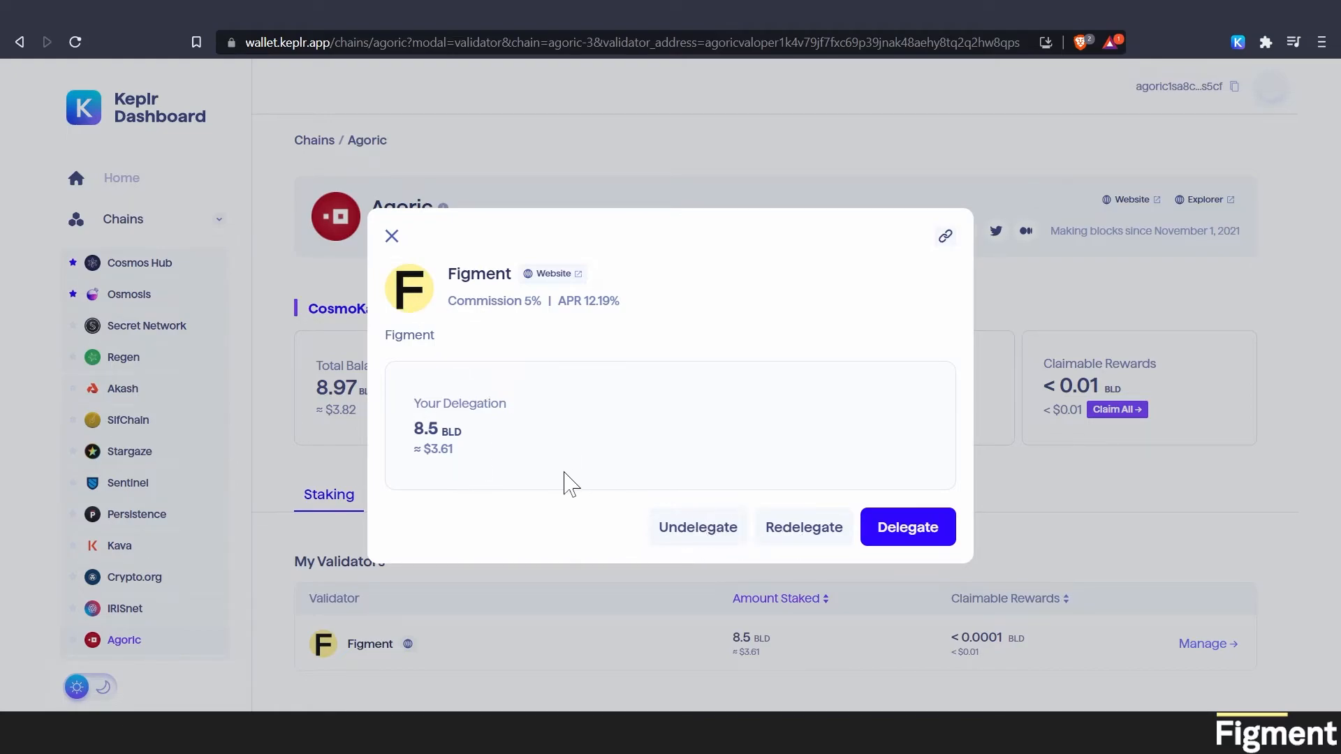
mouse_move(697, 526)
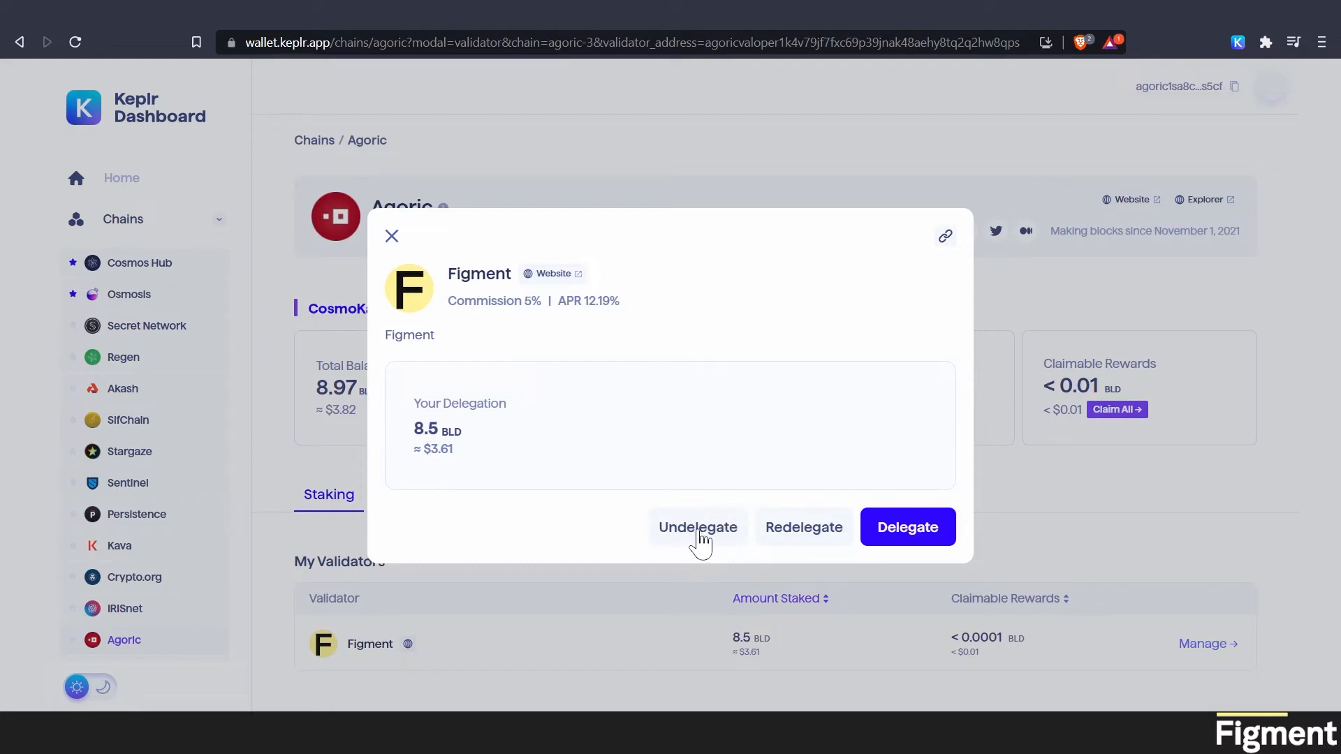
mouse_move(582, 537)
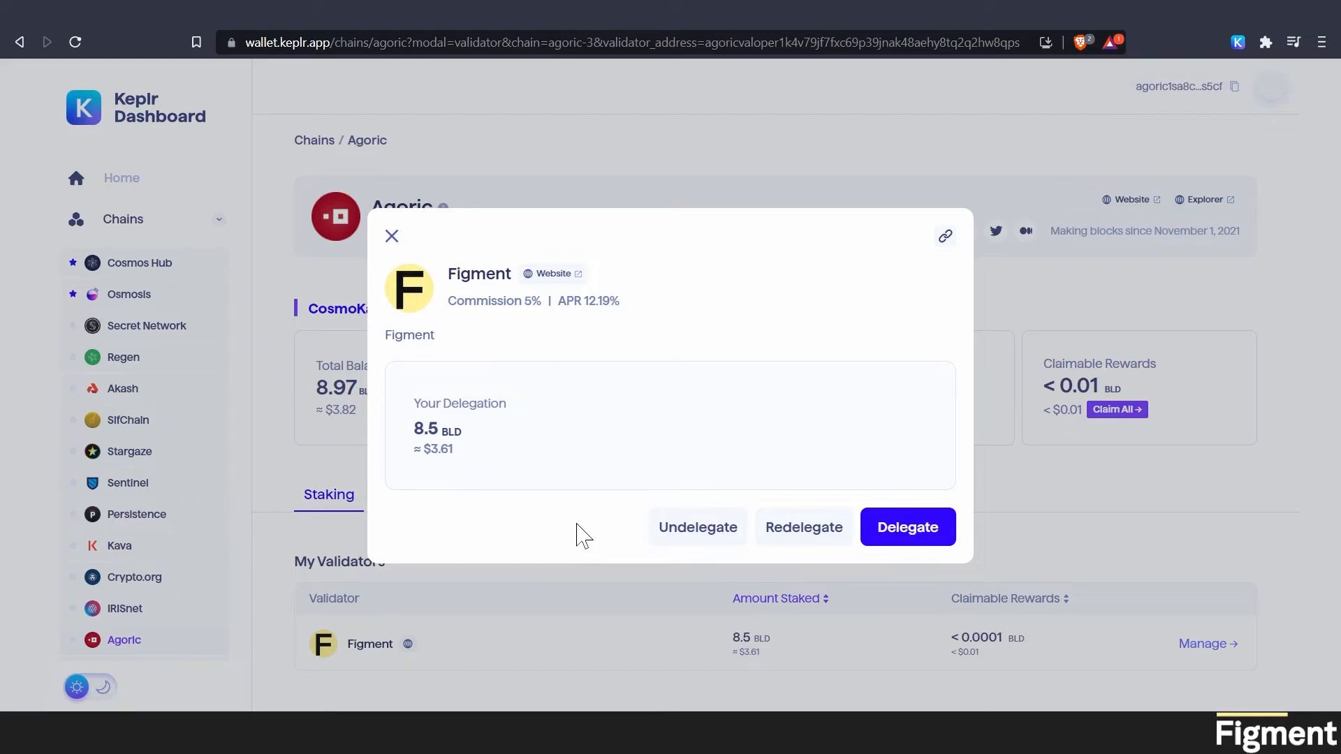
mouse_move(590, 524)
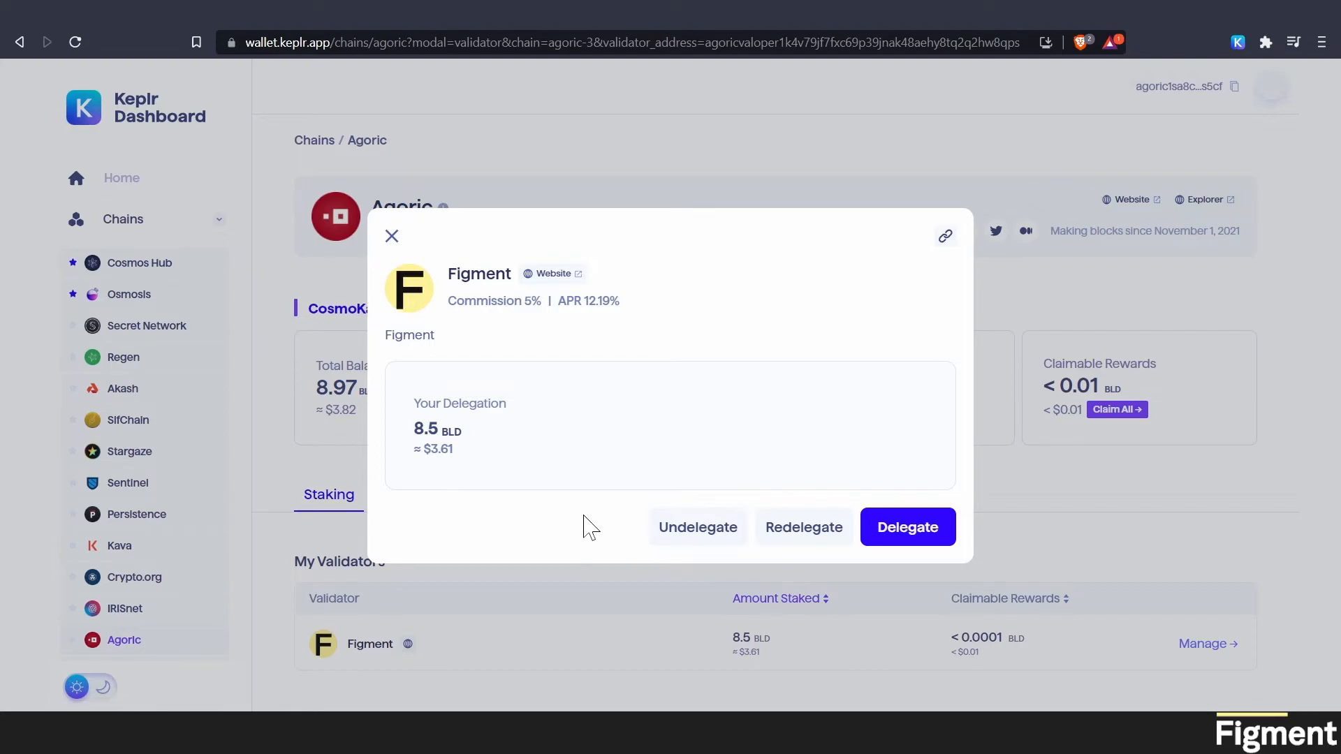
mouse_move(803, 538)
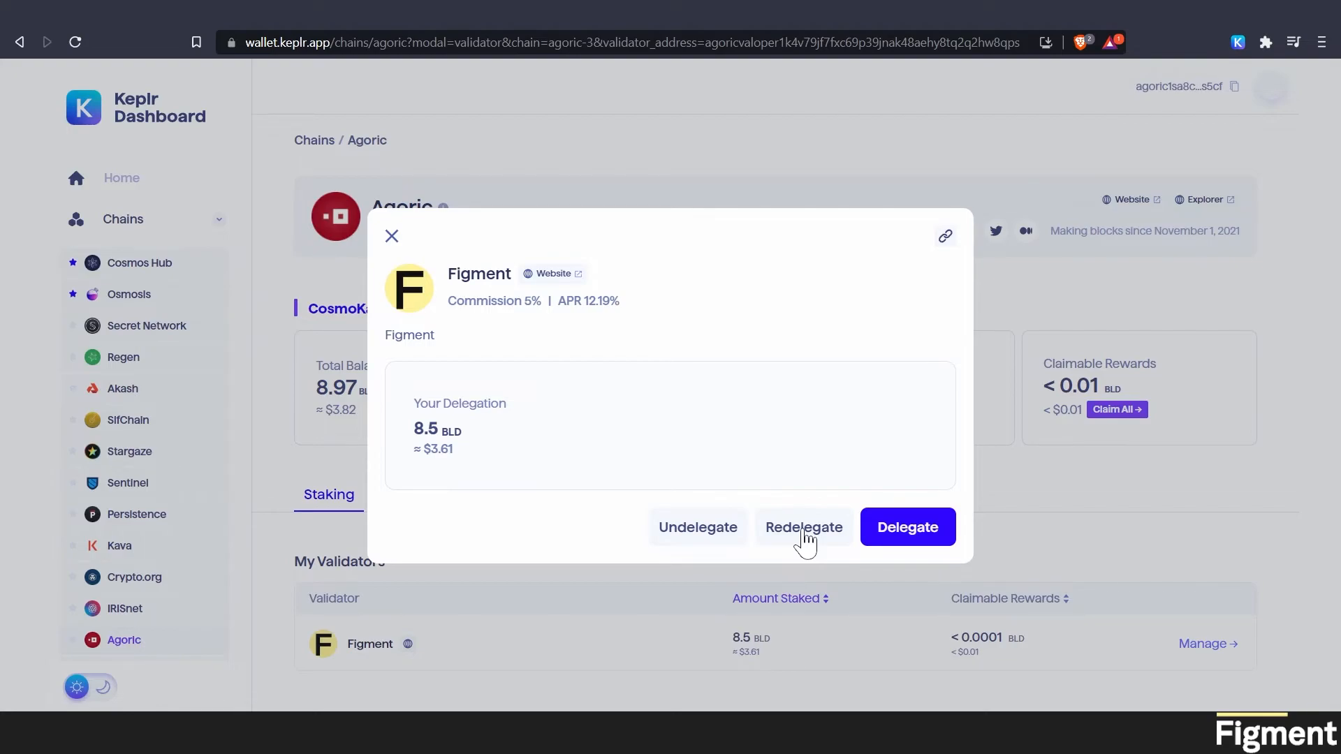
left_click(802, 526)
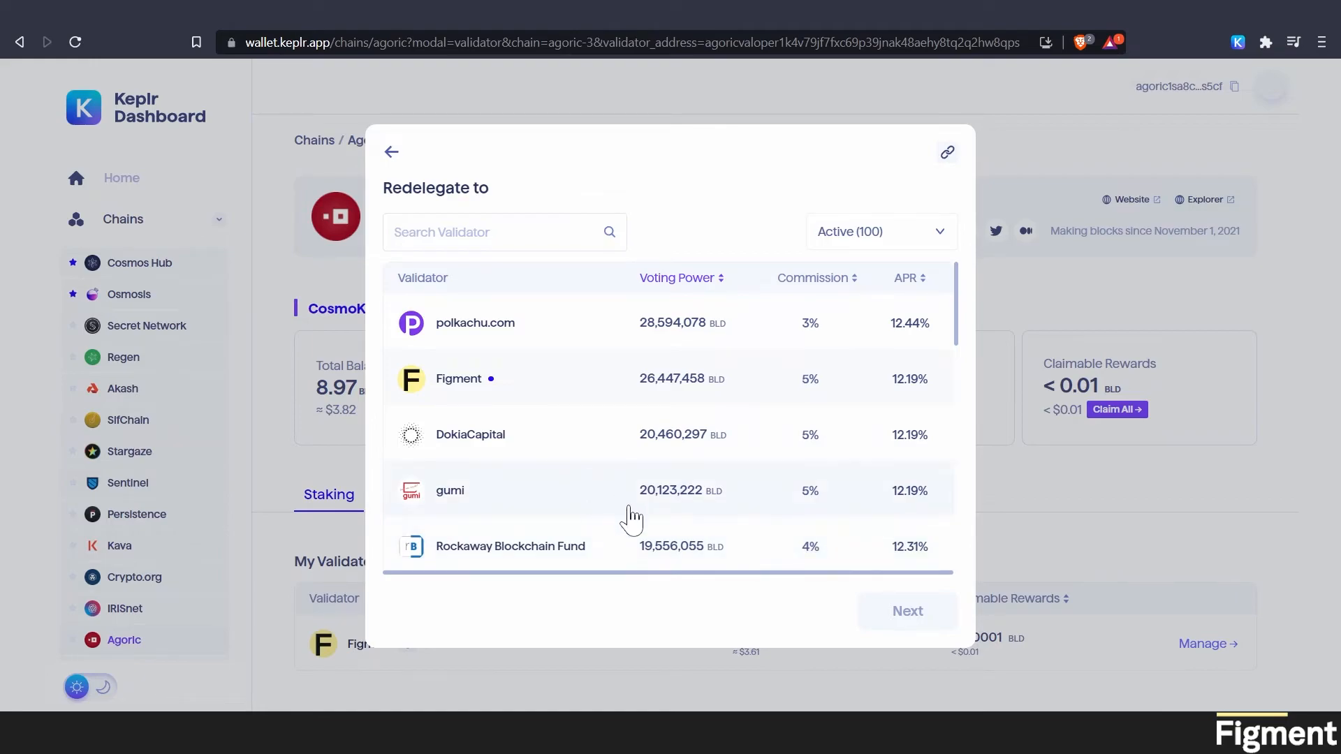
mouse_move(632, 523)
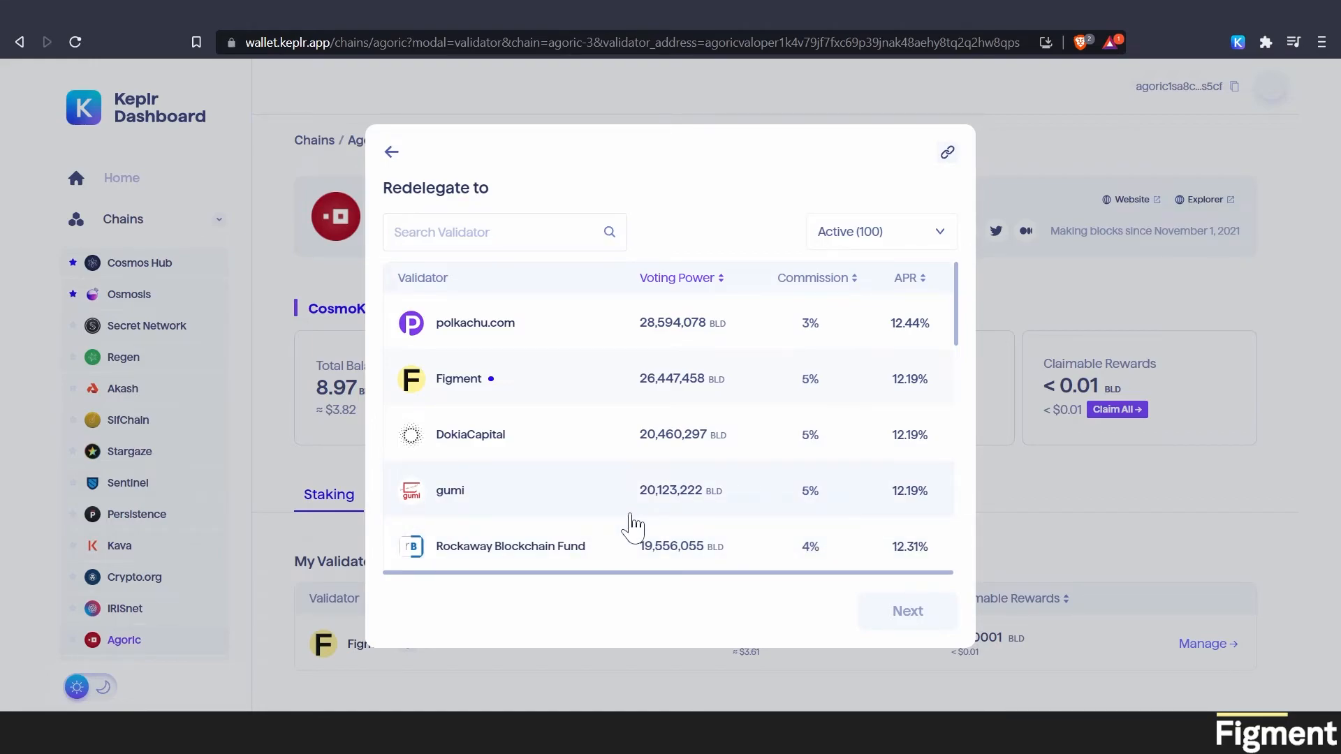
mouse_move(479, 359)
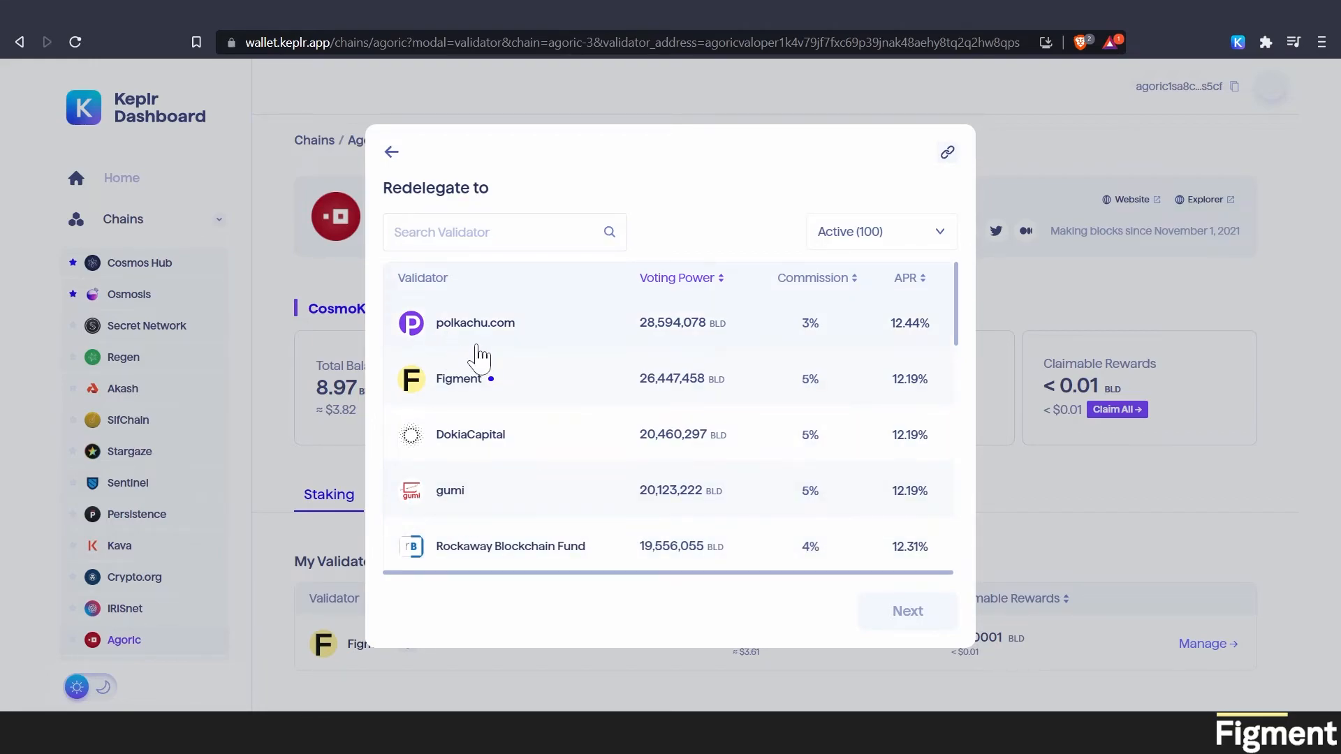
mouse_move(490, 340)
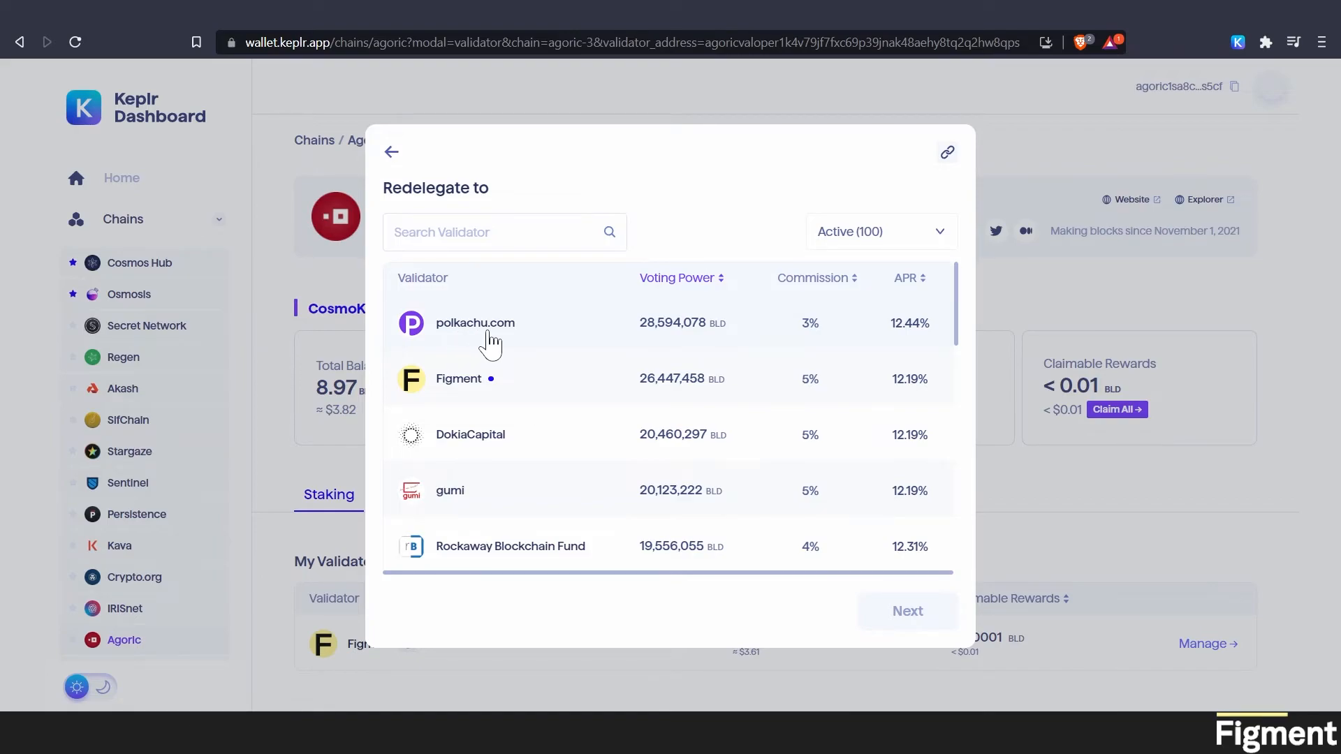
mouse_move(531, 457)
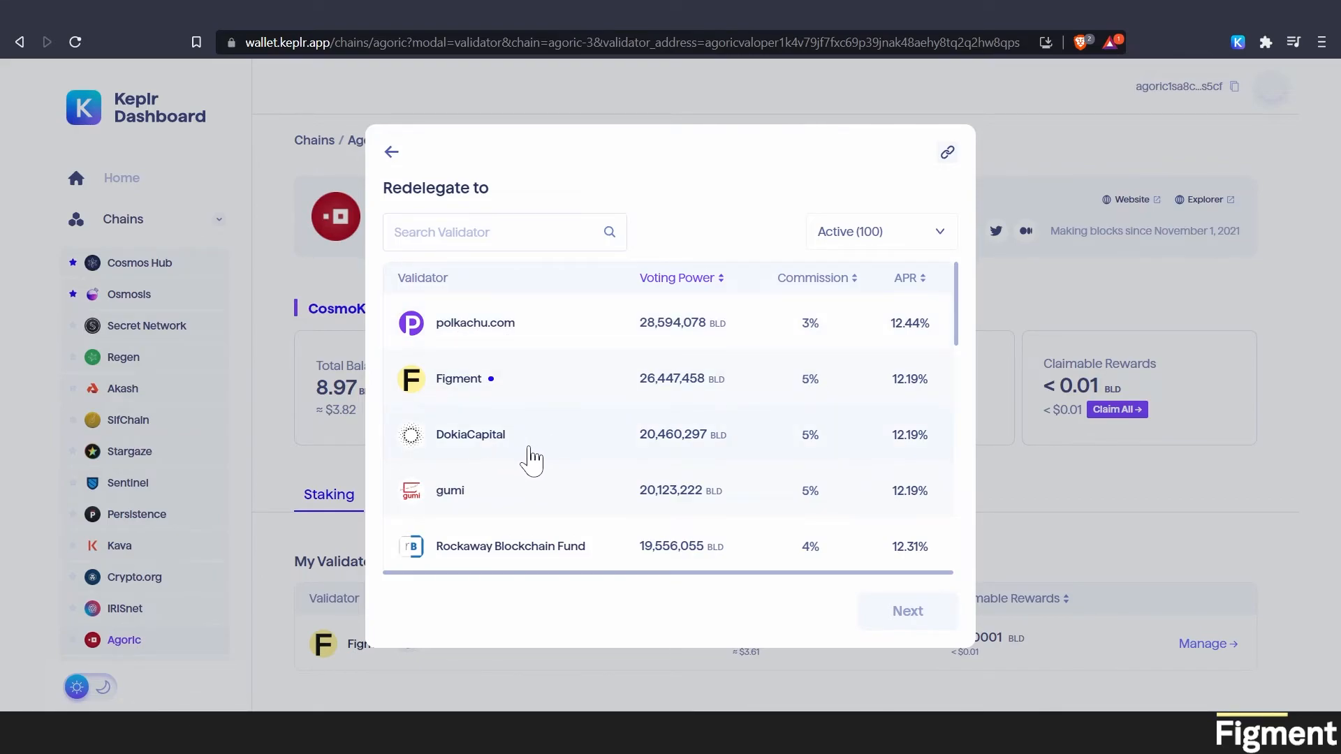
mouse_move(450, 386)
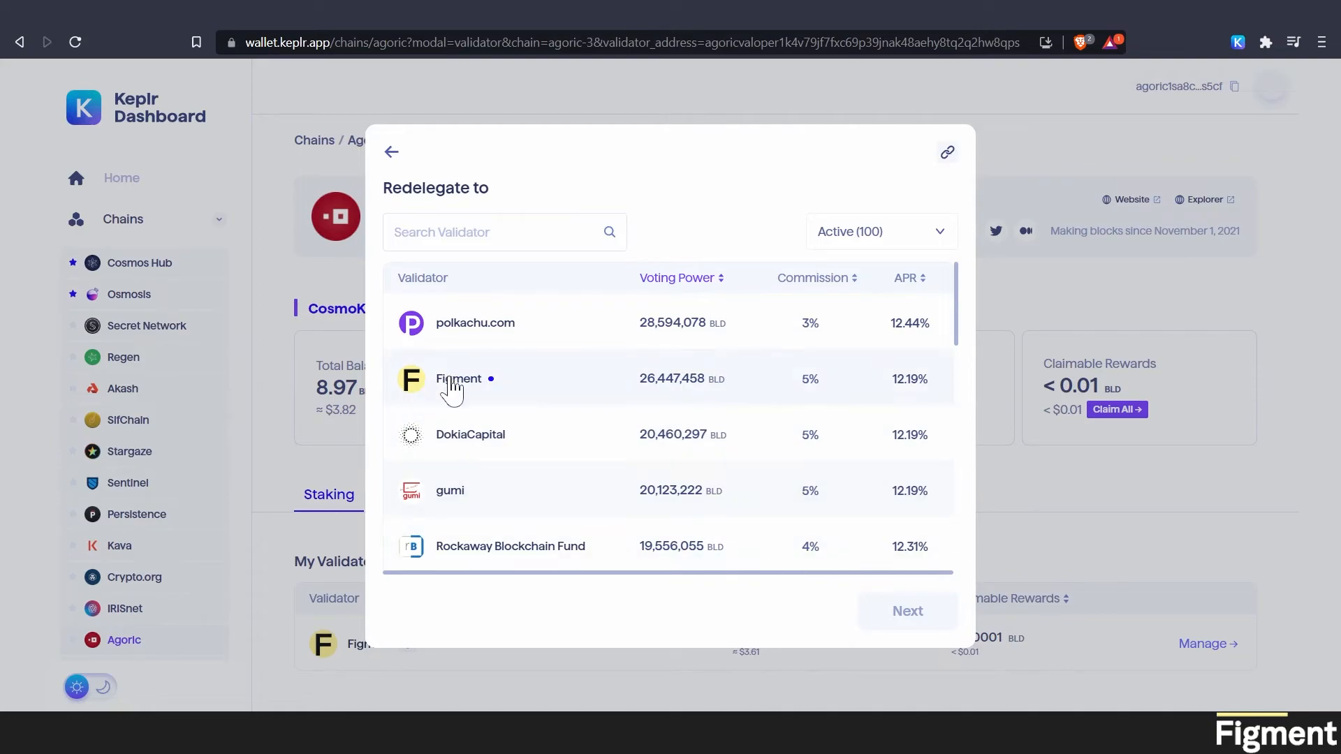
left_click(458, 379)
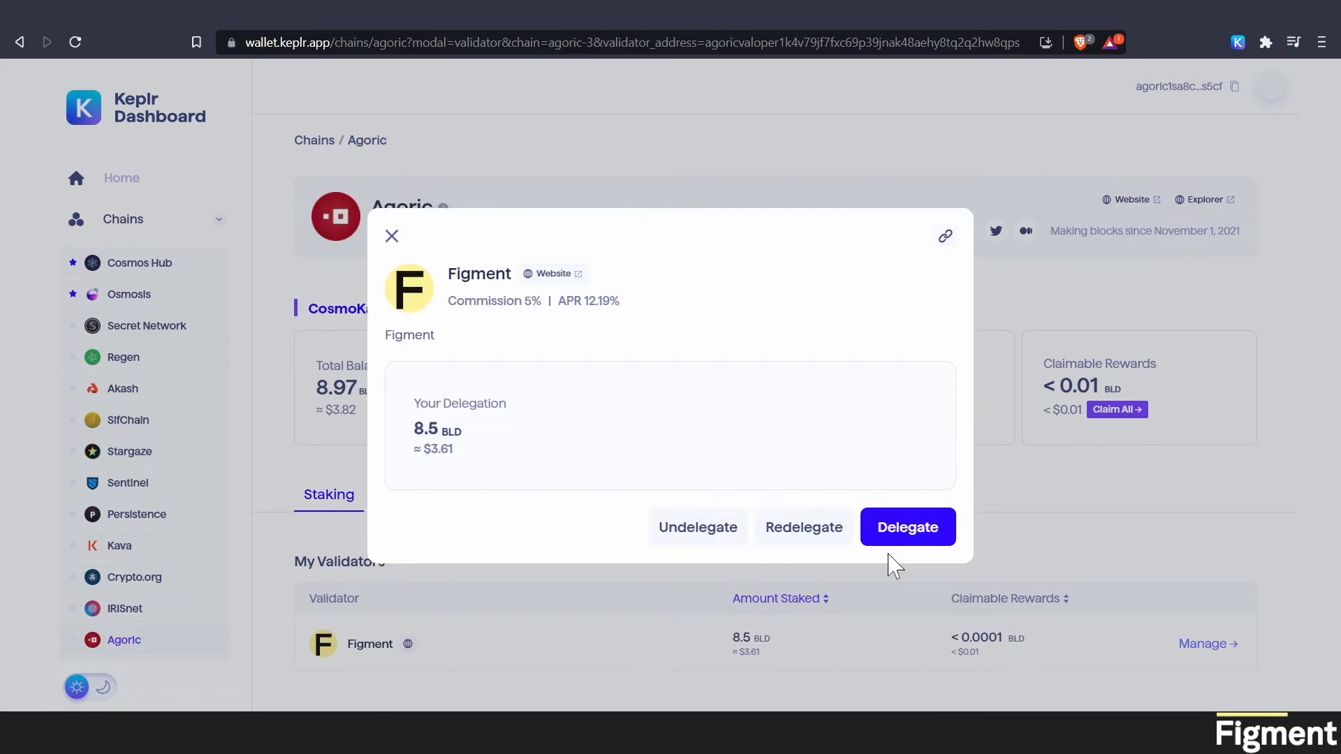
mouse_move(909, 538)
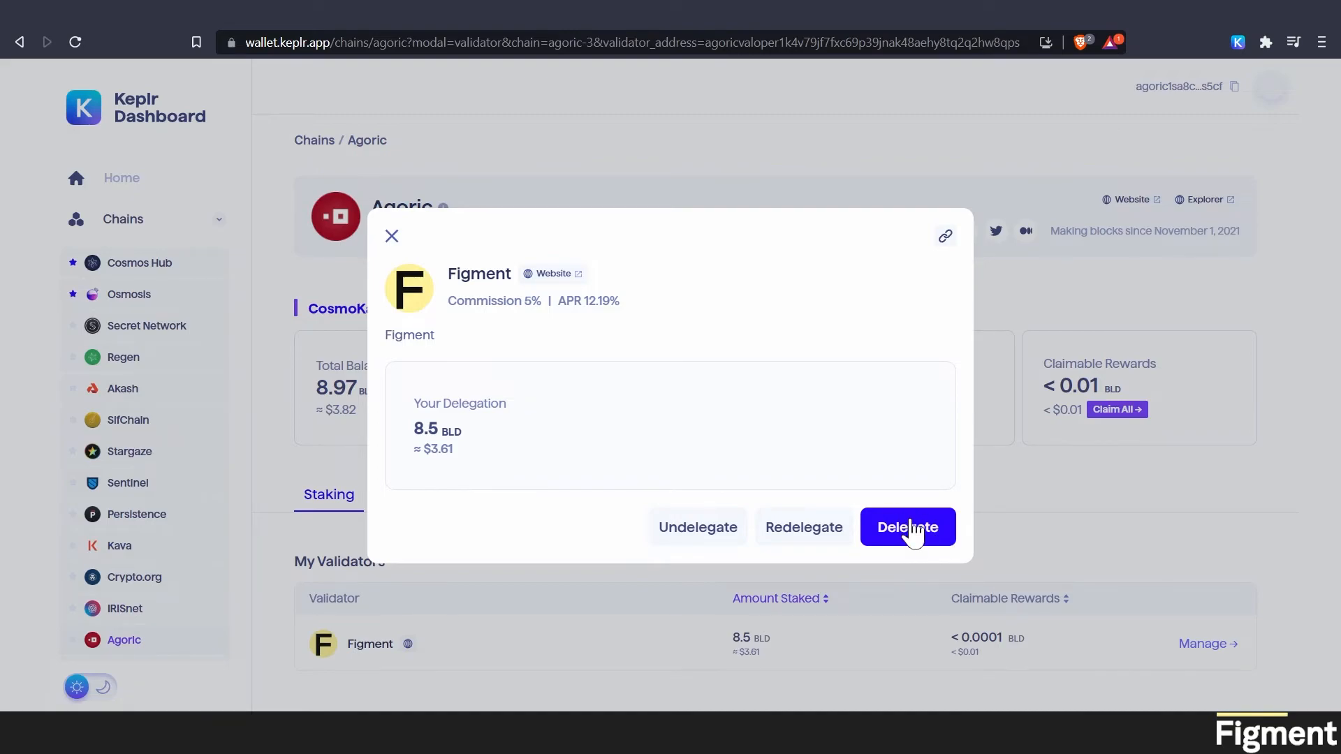
Close the Figment validator details modal.
left_click(391, 236)
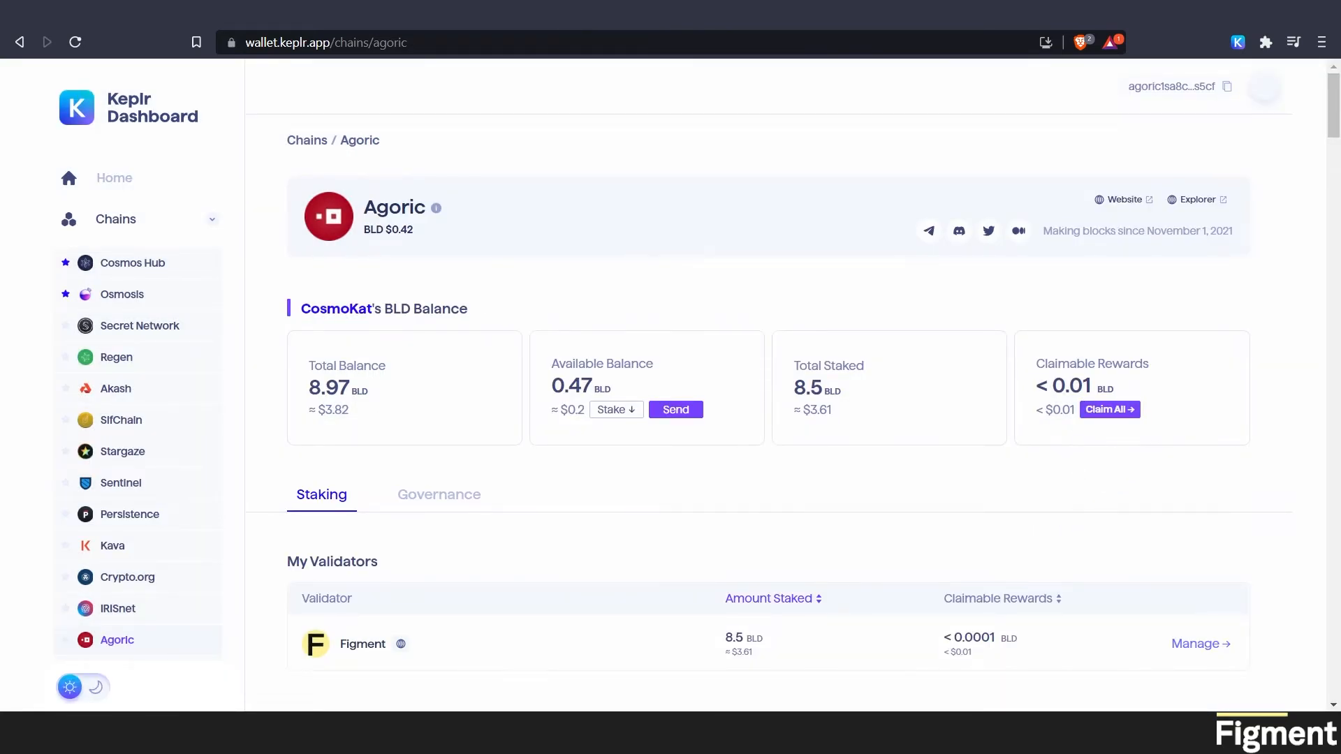
mouse_move(1120, 499)
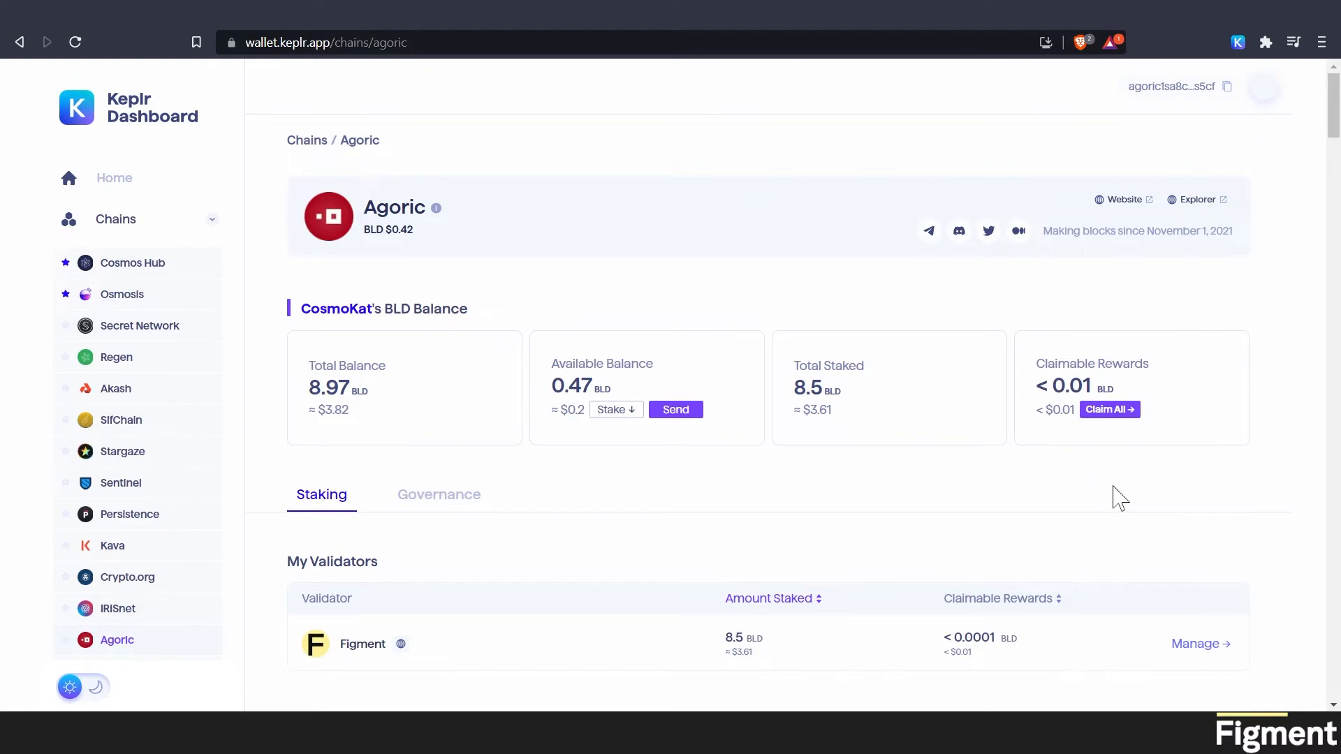
mouse_move(1024, 495)
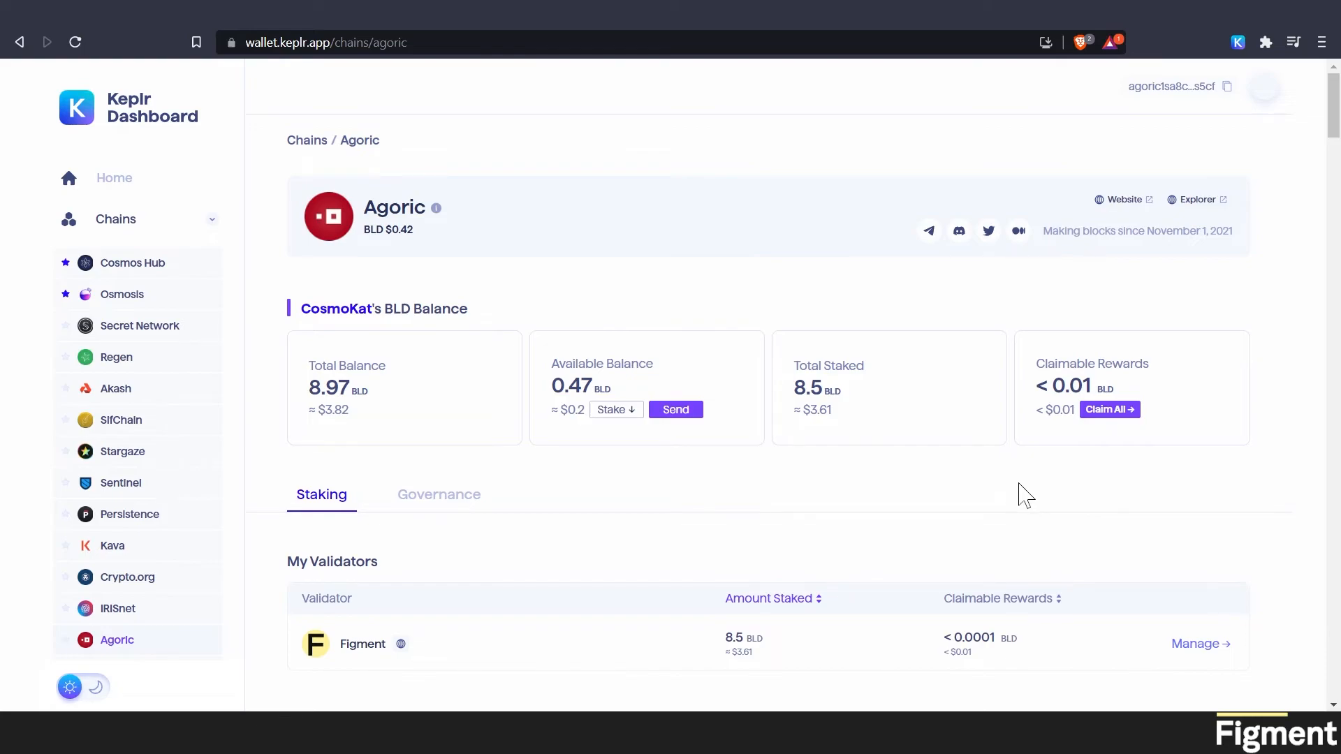